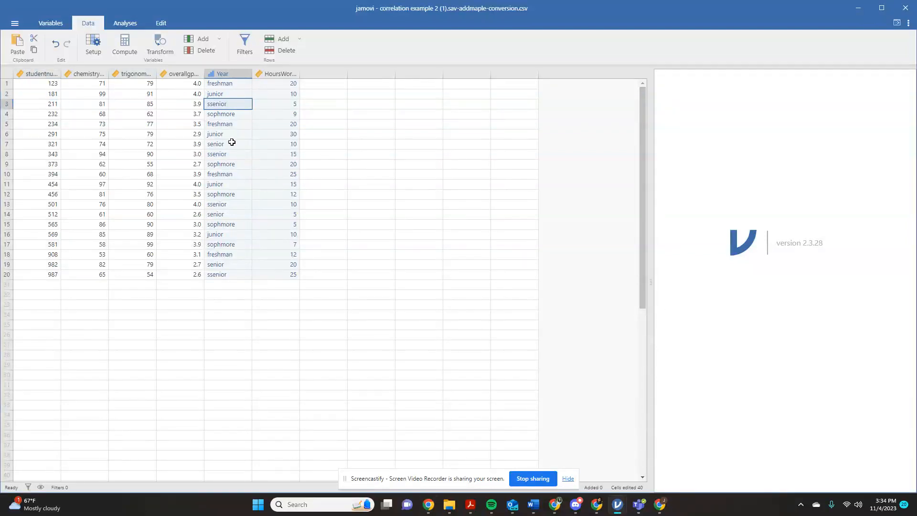
mouse_move(6, 71)
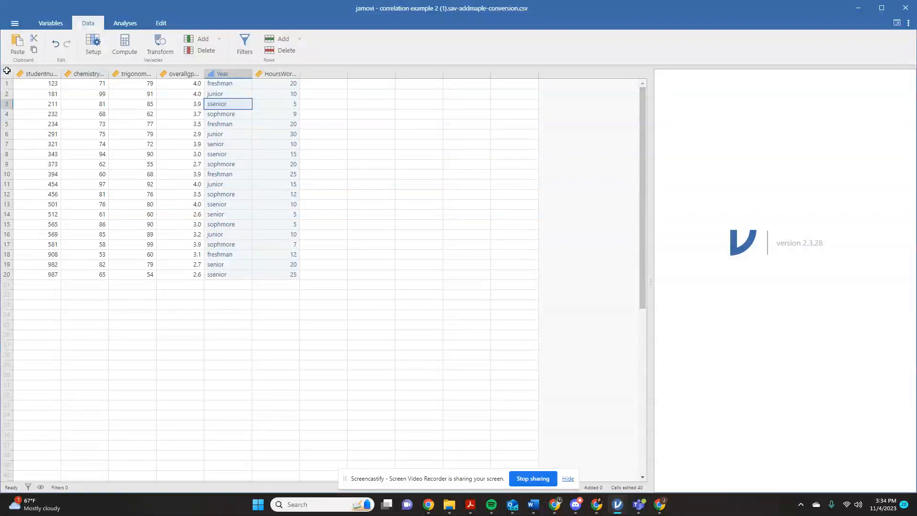
mouse_move(22, 339)
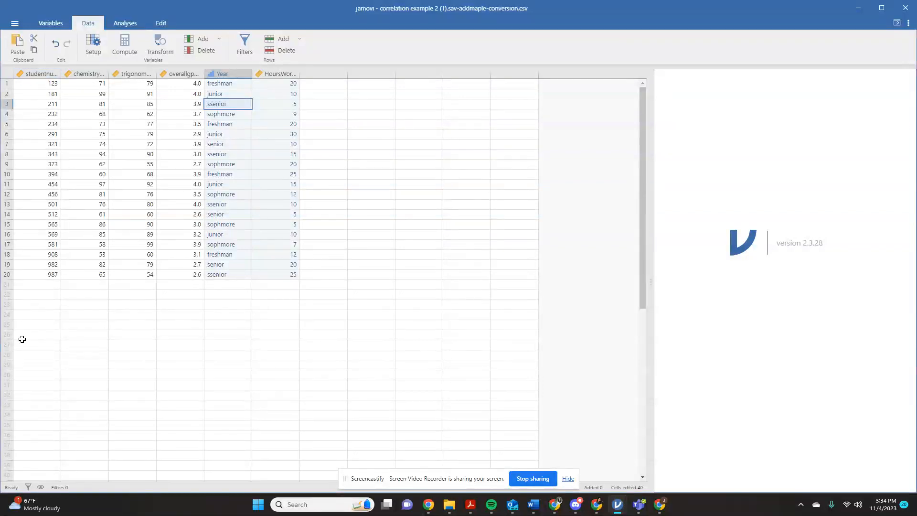
Step: Show the Year variable's setup (ordinal; freshman, sophmore, junior) above the data sheet
left_click(86, 73)
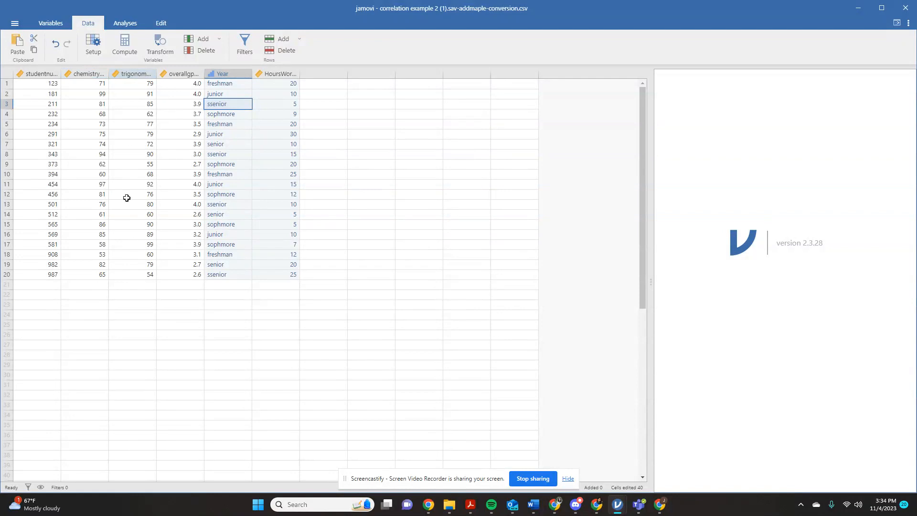
mouse_move(183, 83)
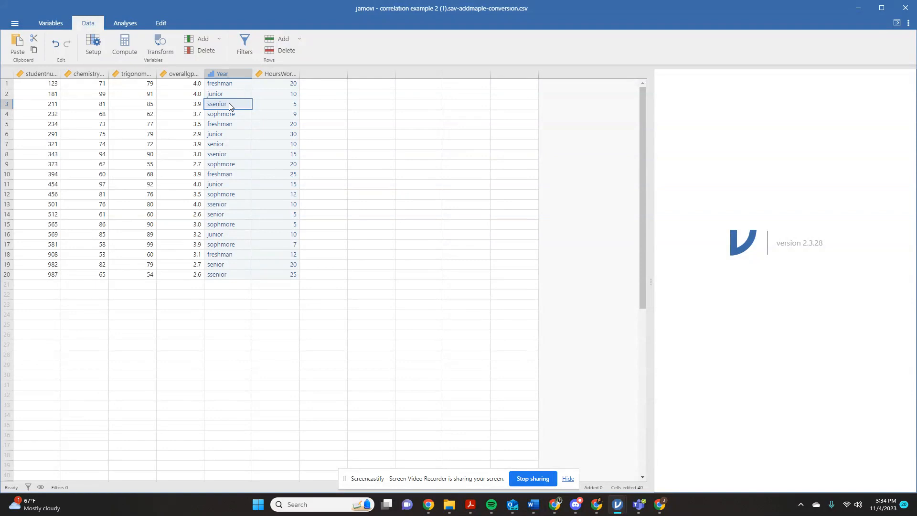
left_click(224, 73)
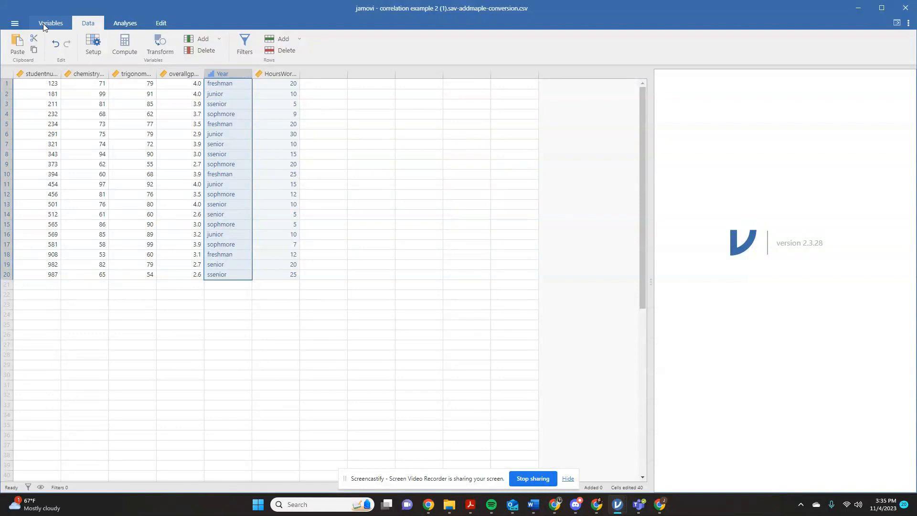
left_click(50, 23)
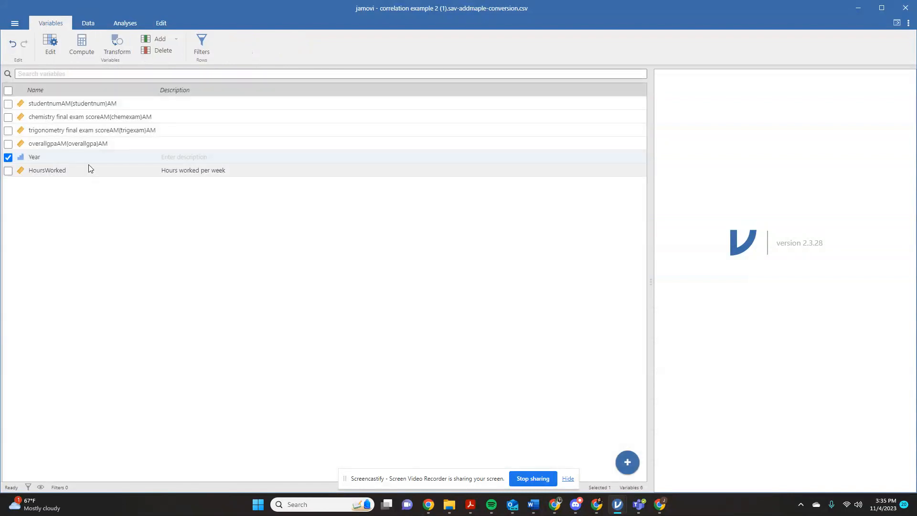
double_click(34, 156)
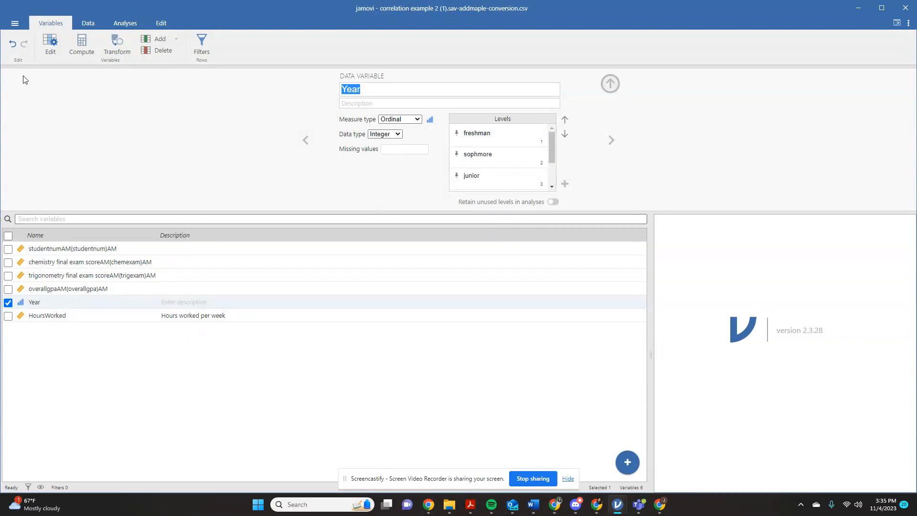
mouse_move(15, 37)
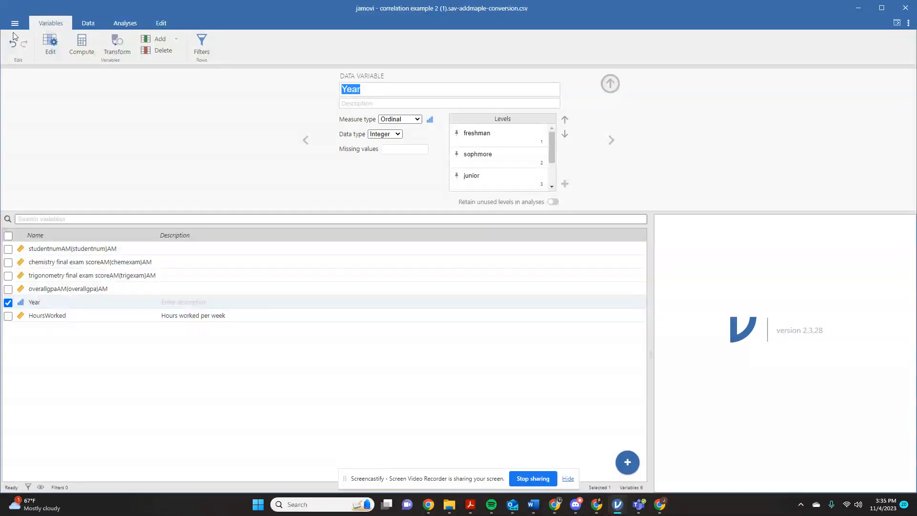
left_click(88, 22)
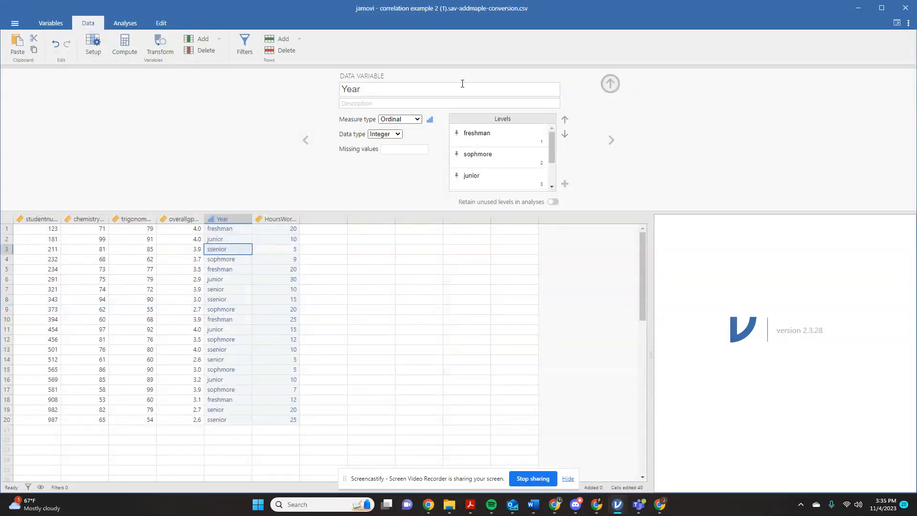
Step: Close the Year settings and cycle through Variables, Analyses and Data, ending on Analyses
left_click(609, 83)
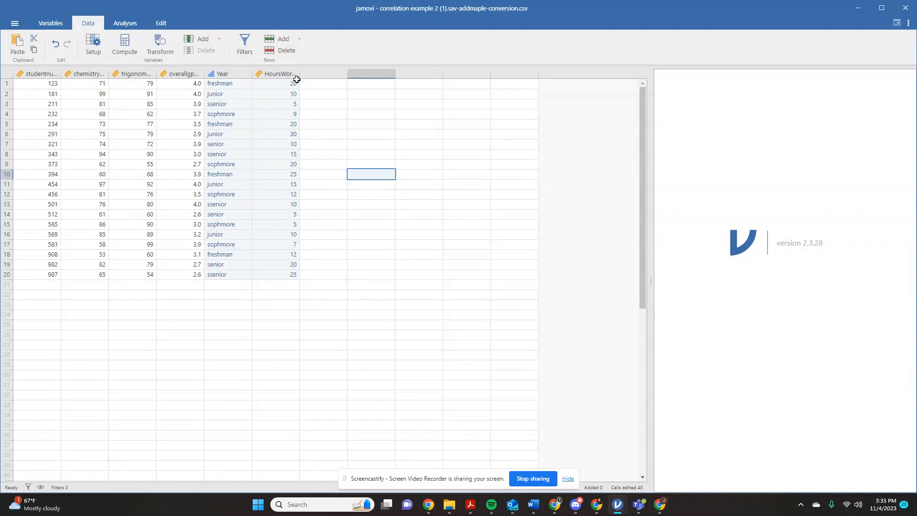
mouse_move(267, 230)
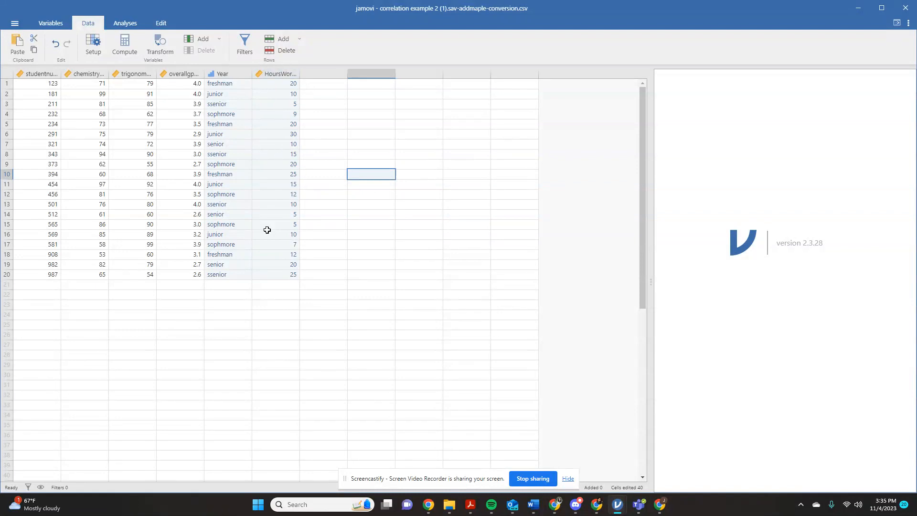
mouse_move(274, 256)
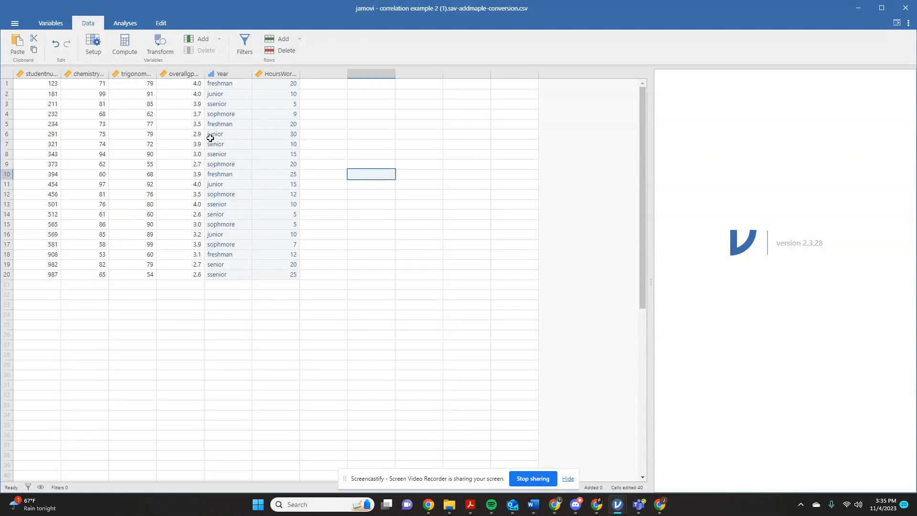
mouse_move(124, 91)
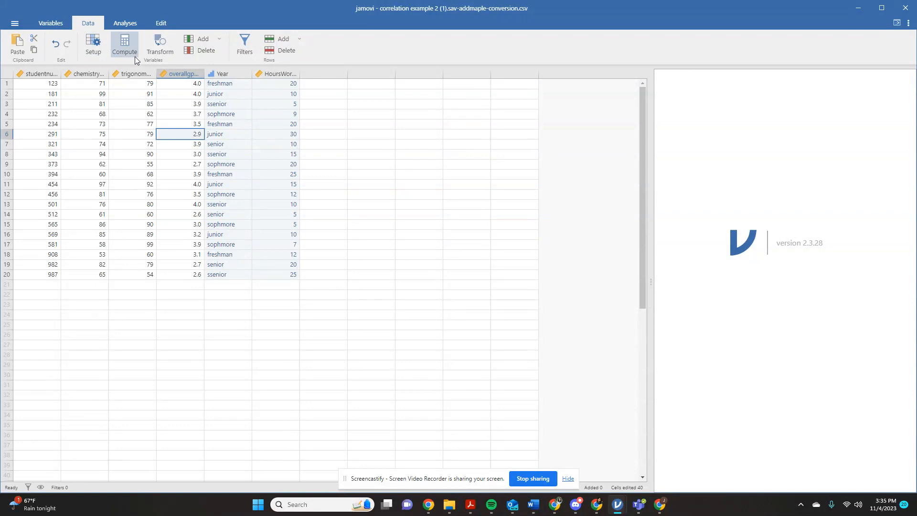
left_click(50, 22)
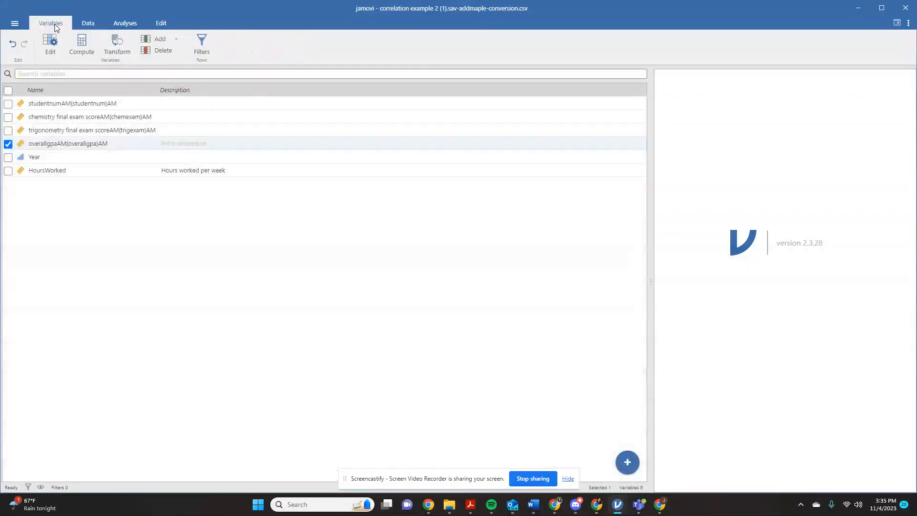
left_click(124, 23)
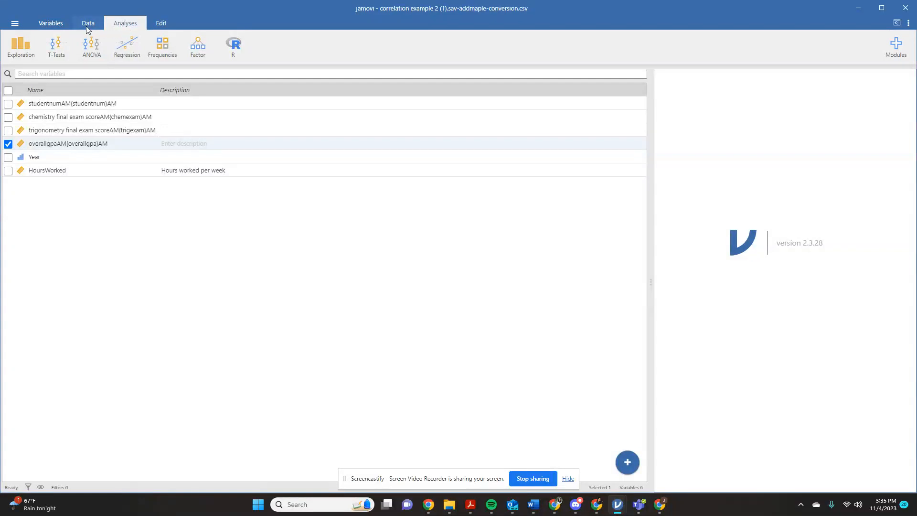
left_click(88, 23)
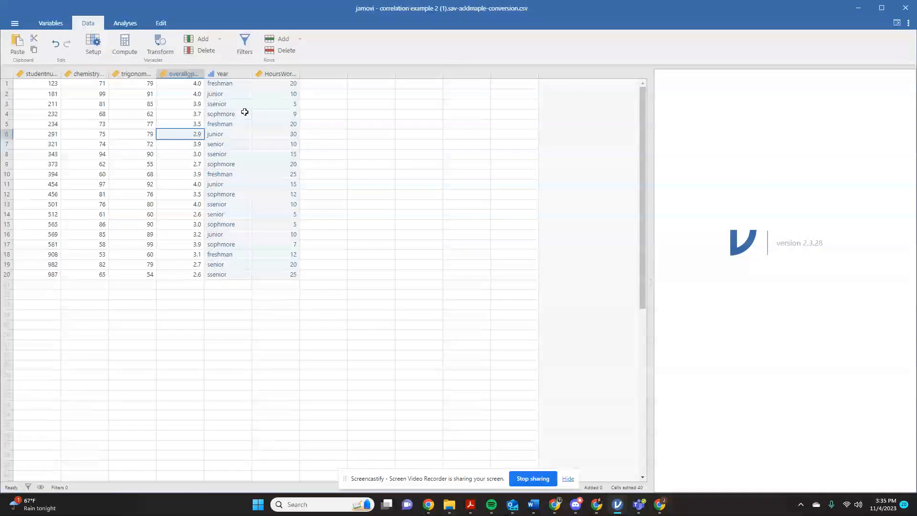
left_click(125, 23)
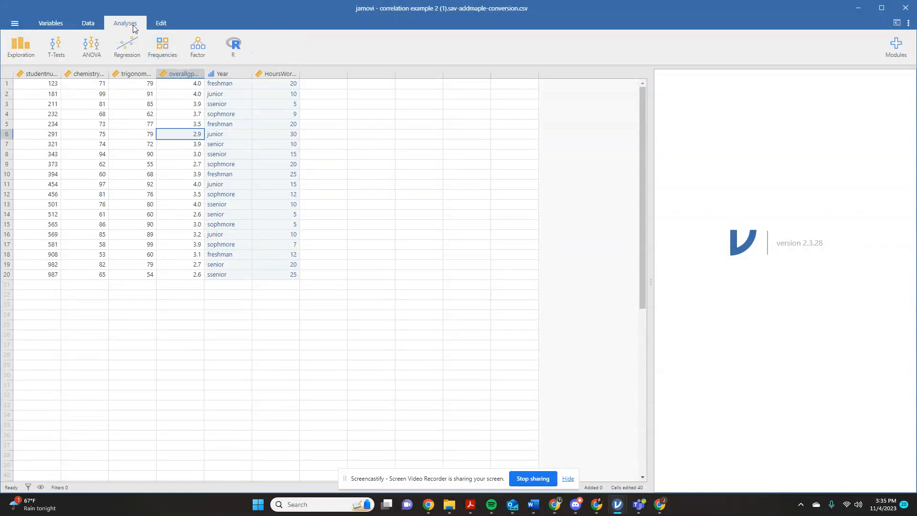
mouse_move(327, 190)
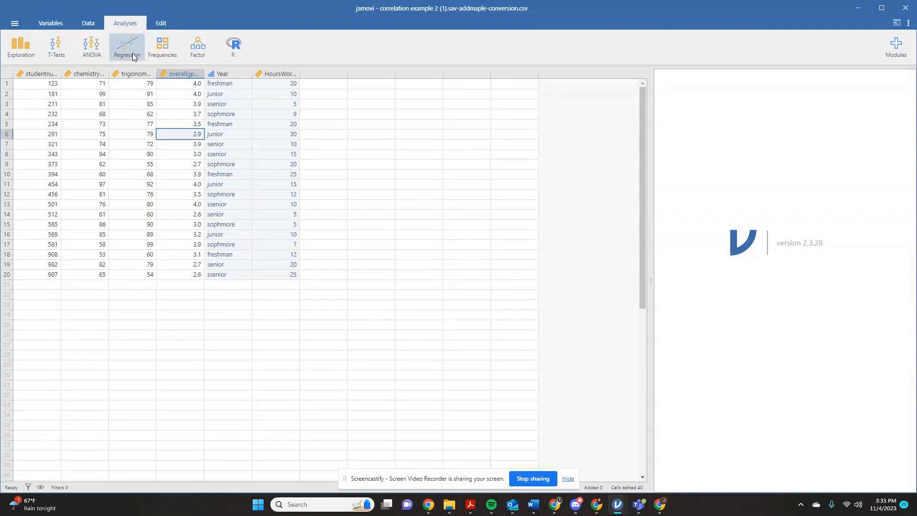
Step: Start a Regression Correlation Matrix analysis with HoursWorked as the first variable
left_click(126, 47)
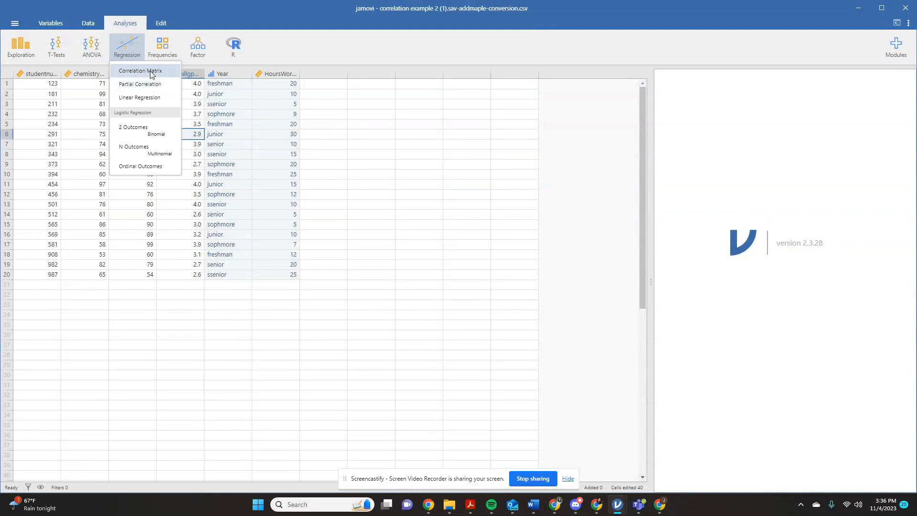
left_click(141, 71)
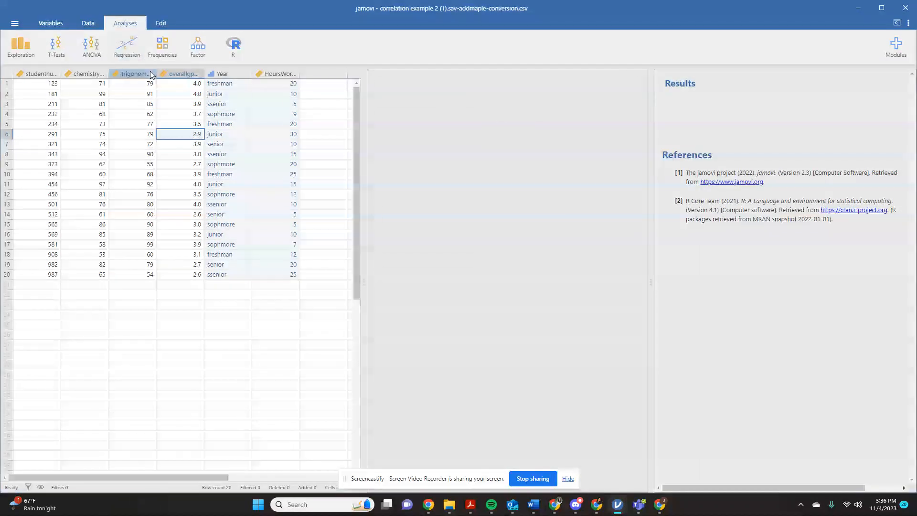
left_click(126, 47)
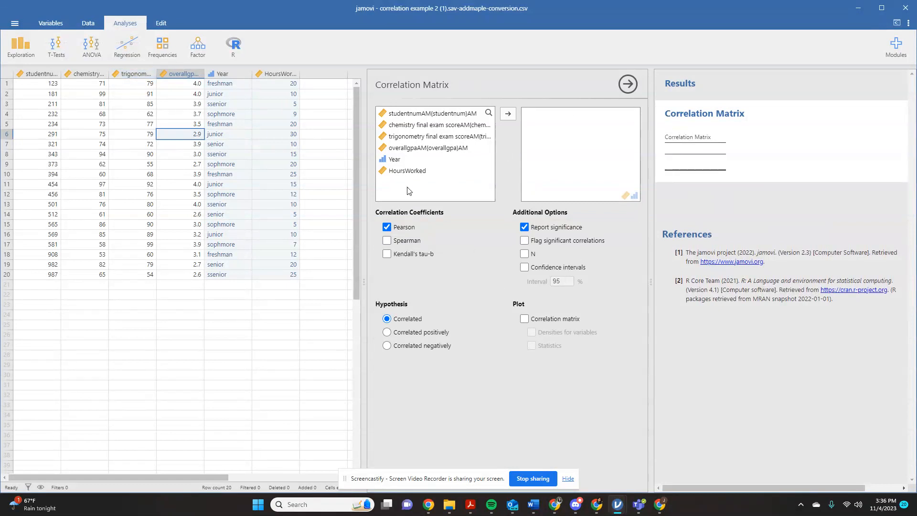
mouse_move(418, 125)
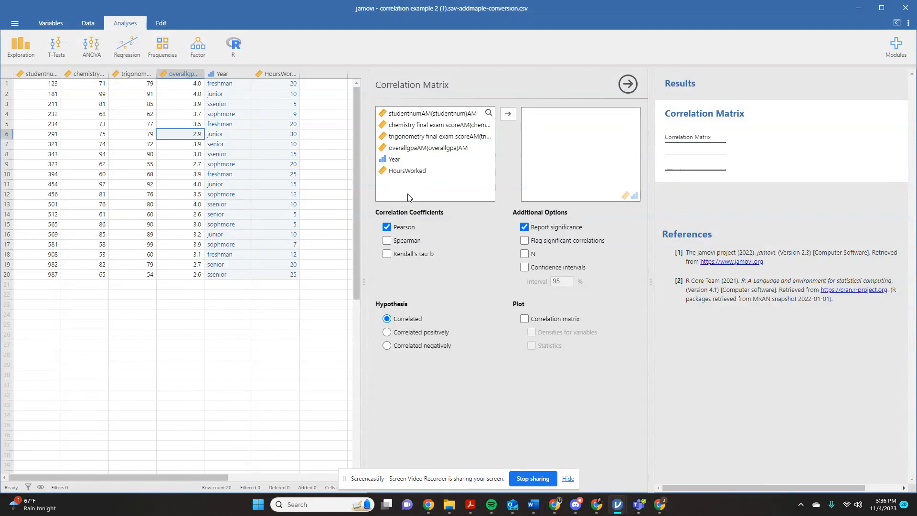
mouse_move(412, 165)
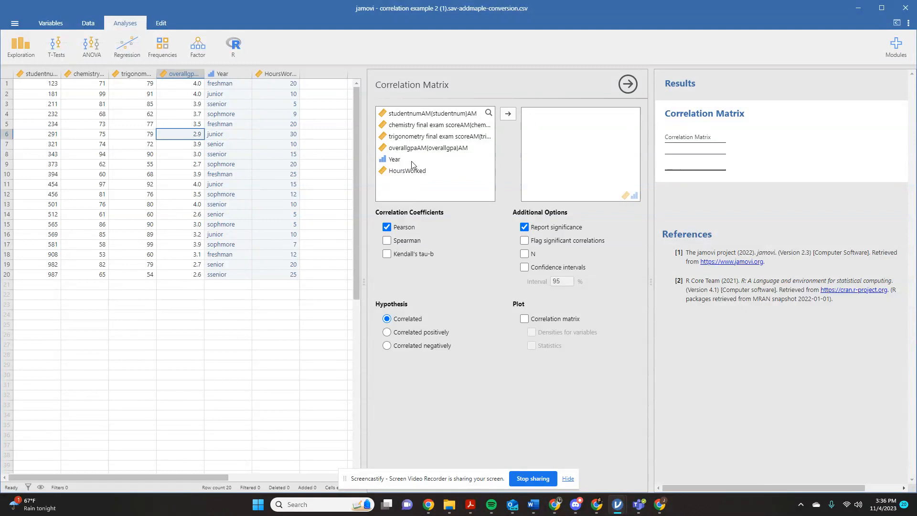
left_click(407, 170)
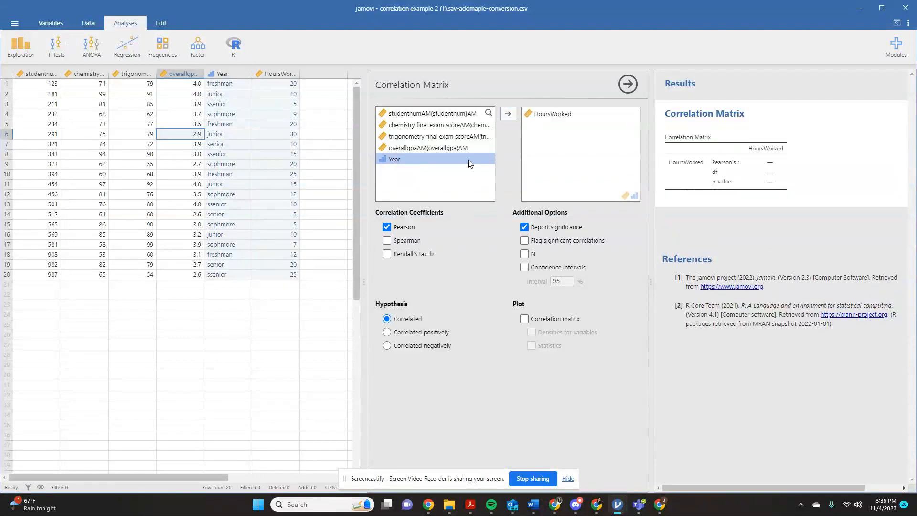
Step: Add overall GPA beside HoursWorked and flag significant correlations
left_click(507, 114)
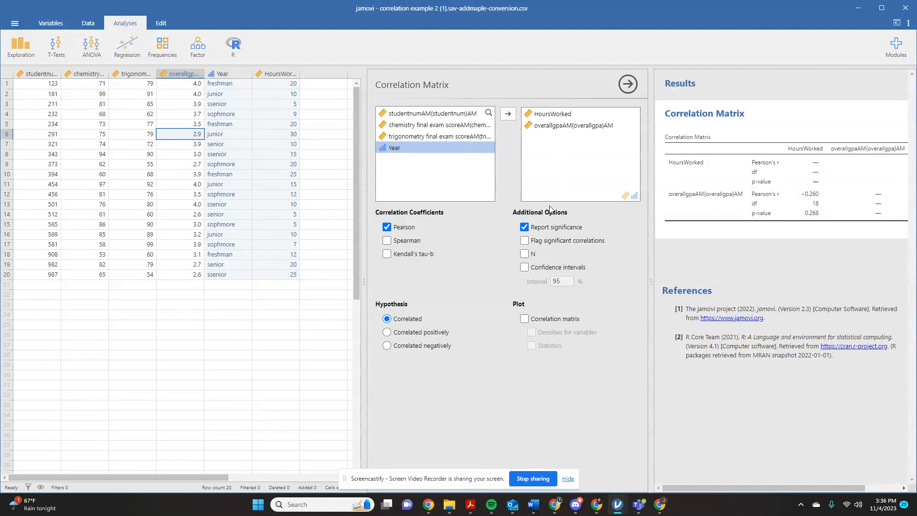
mouse_move(838, 191)
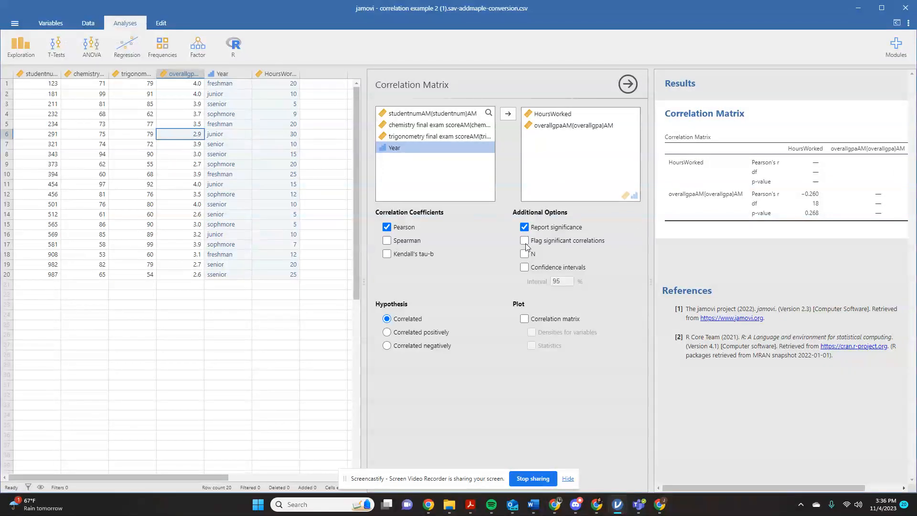
left_click(524, 239)
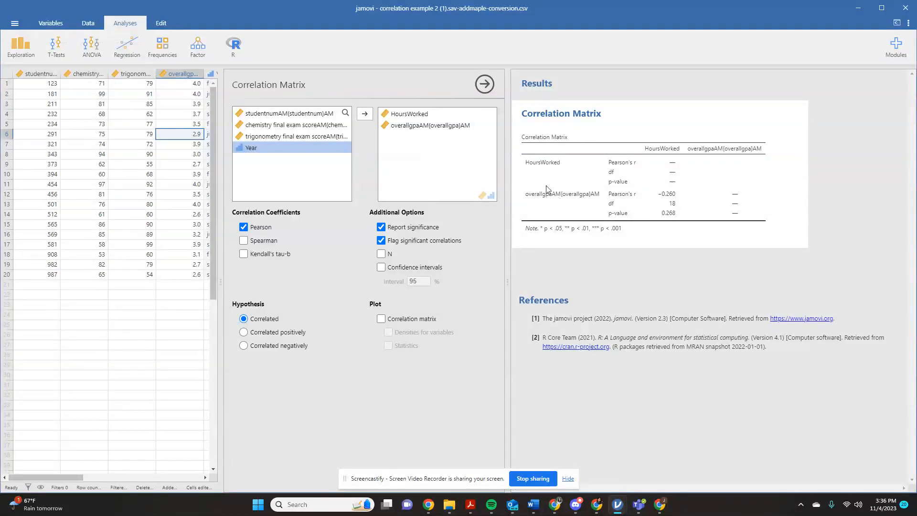
mouse_move(576, 198)
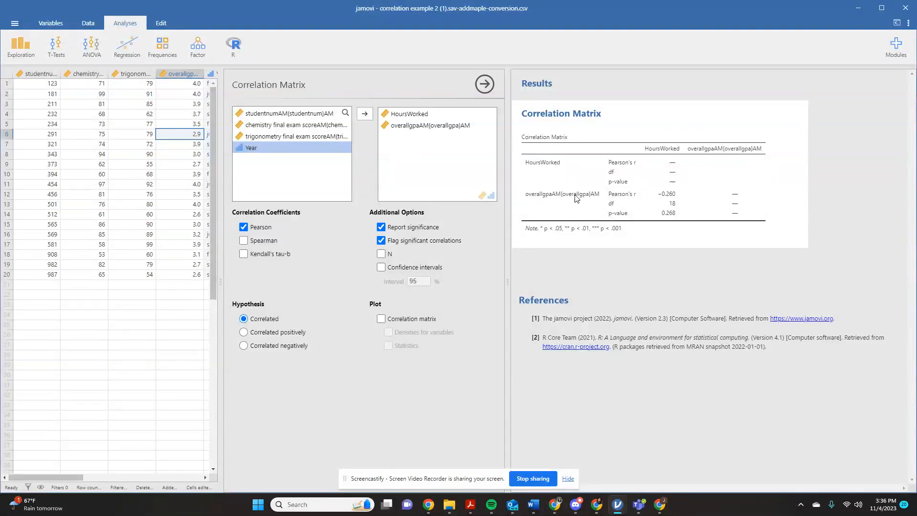
mouse_move(675, 156)
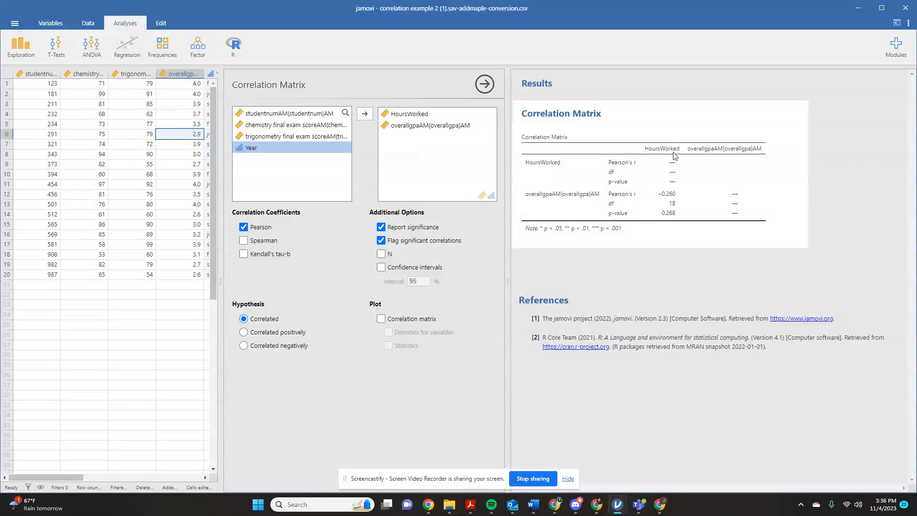
mouse_move(677, 204)
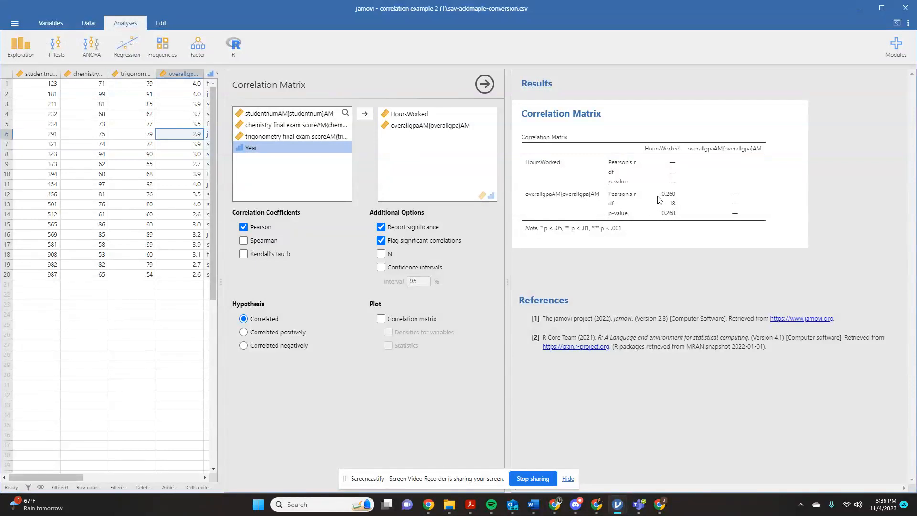
mouse_move(684, 196)
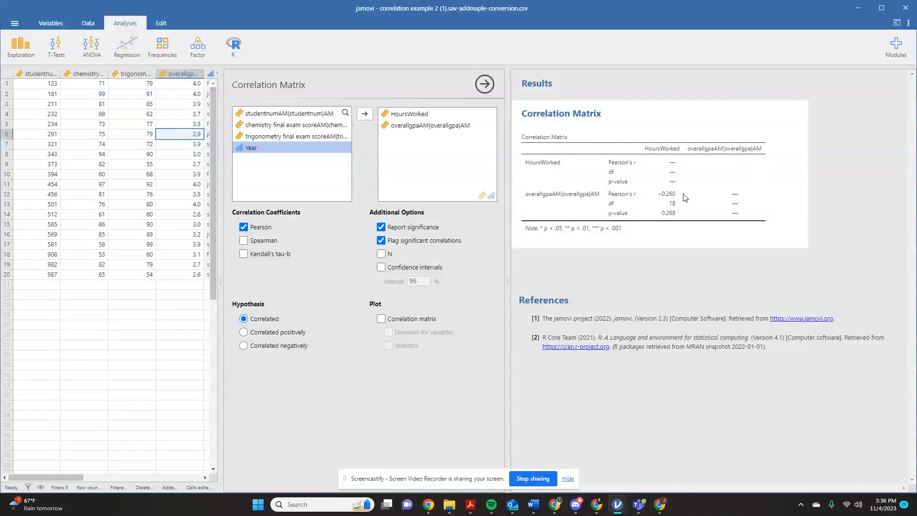
mouse_move(675, 213)
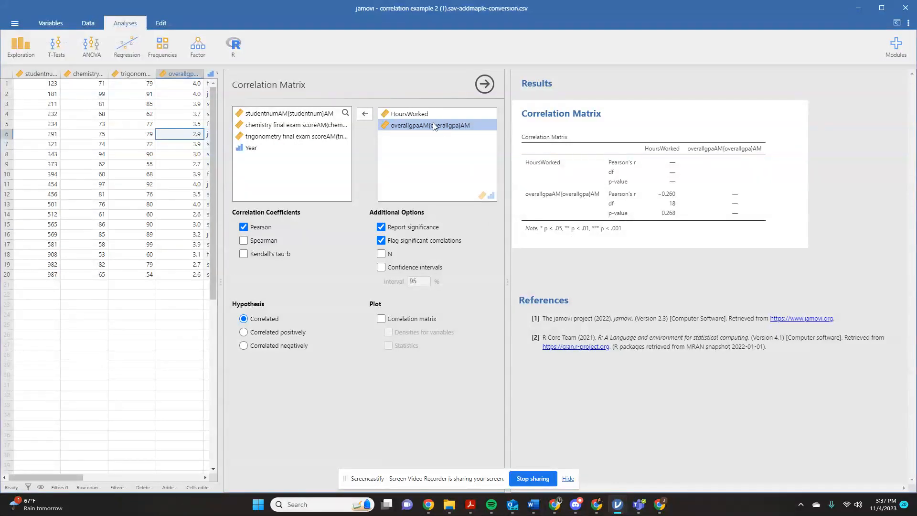
Step: Swap HoursWorked for the trigonometry and chemistry final exam scores
left_click(409, 114)
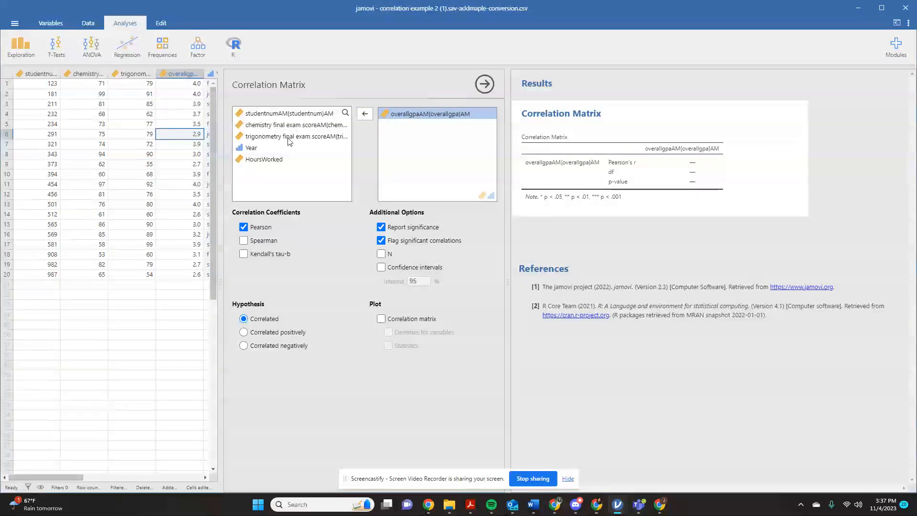
left_click(363, 113)
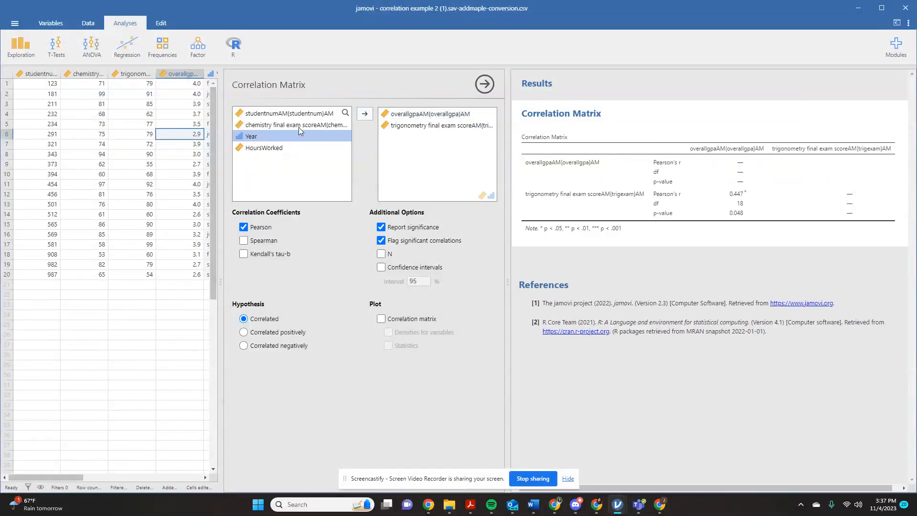
left_click(364, 114)
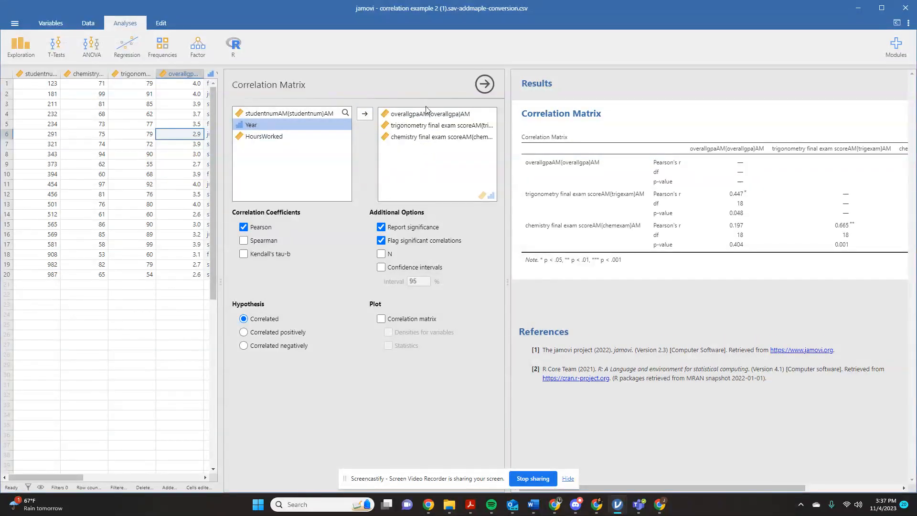
mouse_move(439, 114)
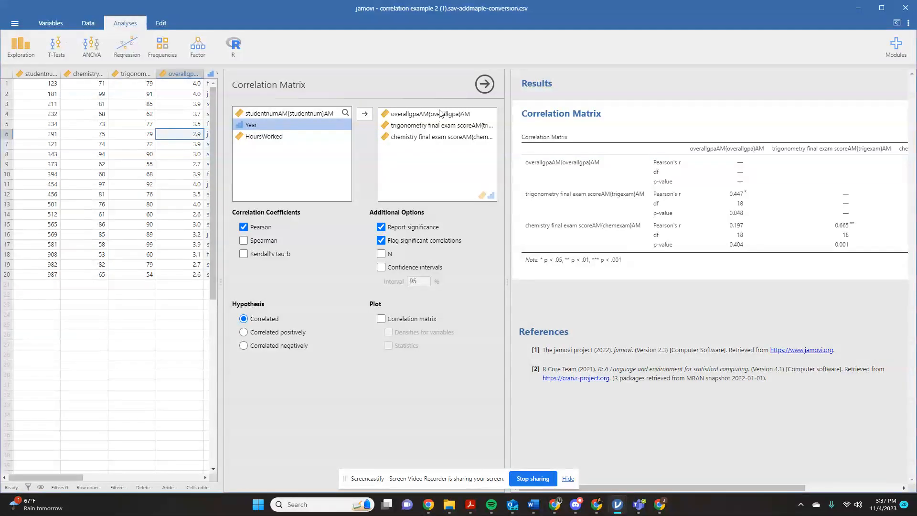
mouse_move(537, 186)
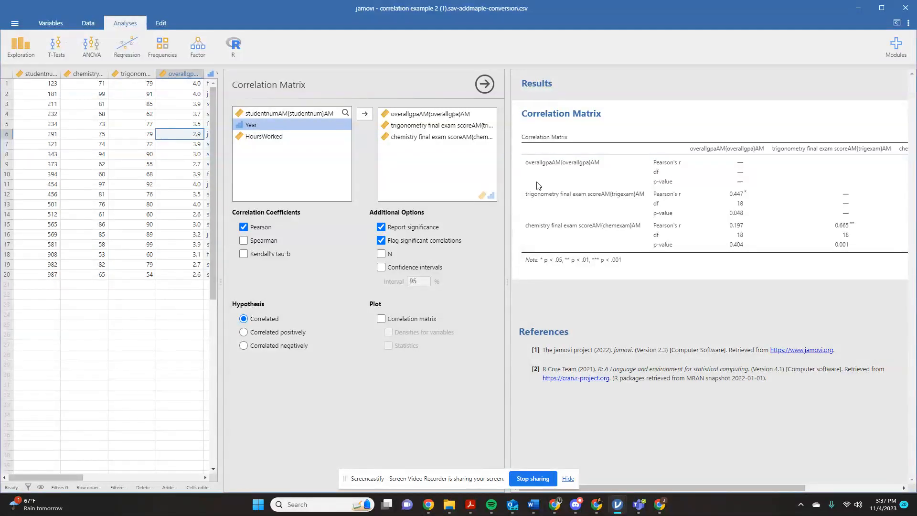
mouse_move(823, 222)
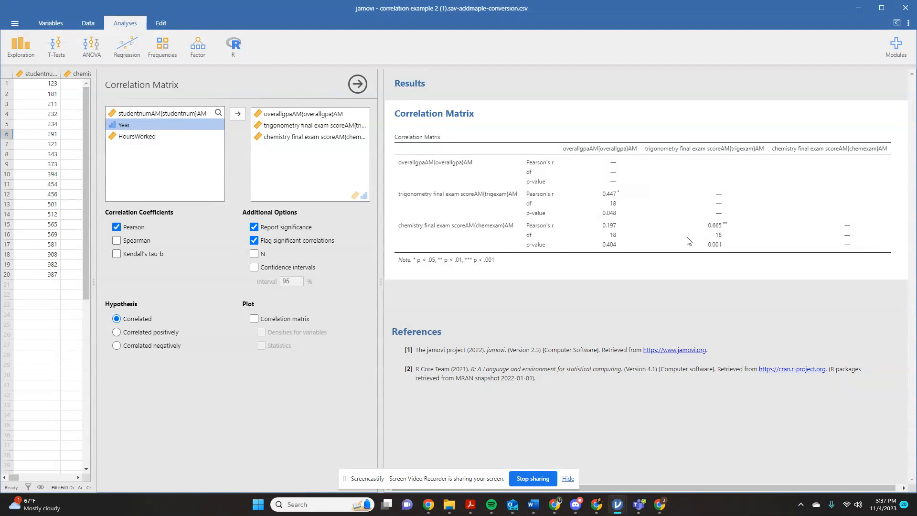
mouse_move(429, 214)
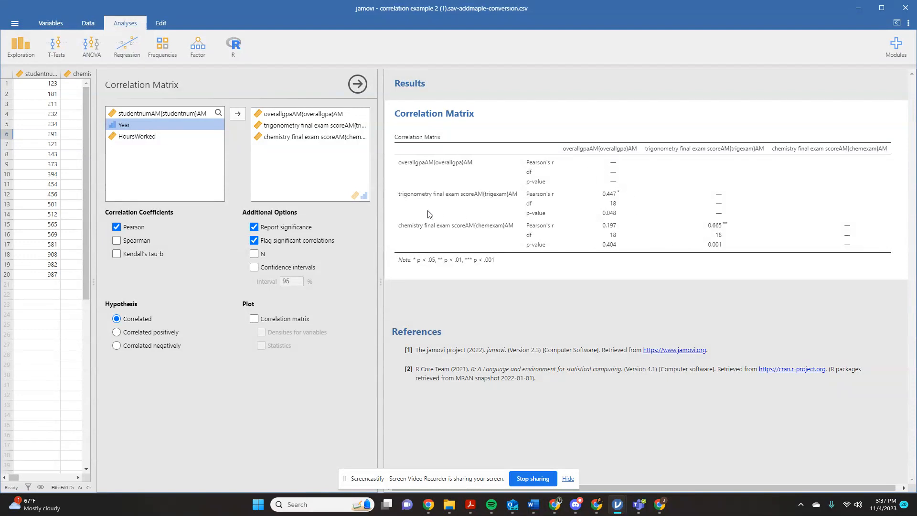
mouse_move(407, 201)
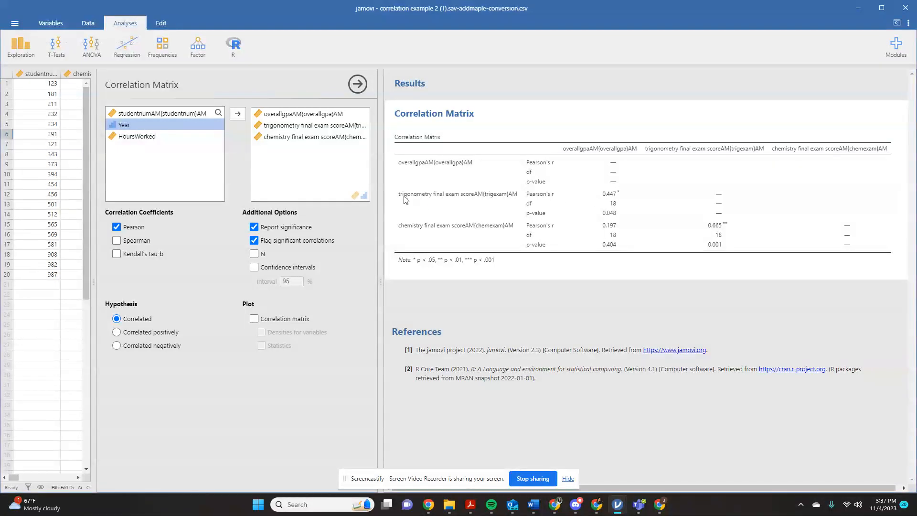
mouse_move(432, 197)
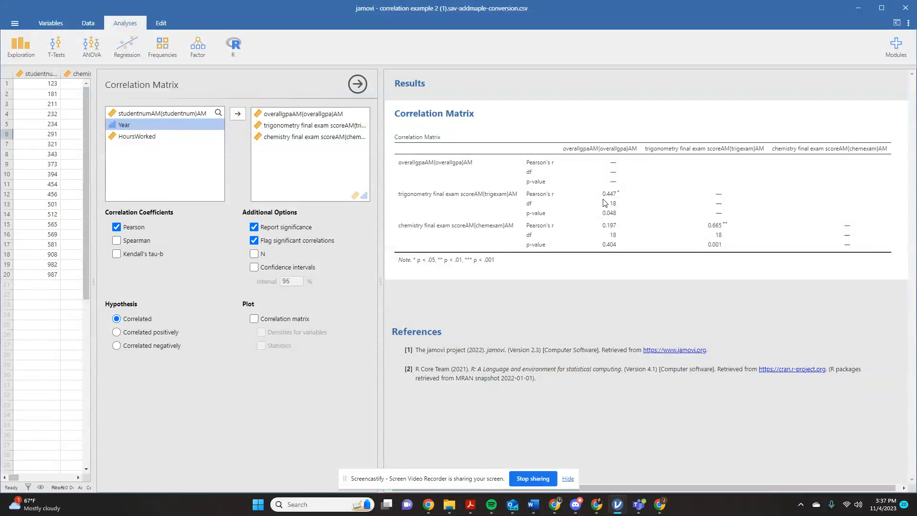
mouse_move(608, 143)
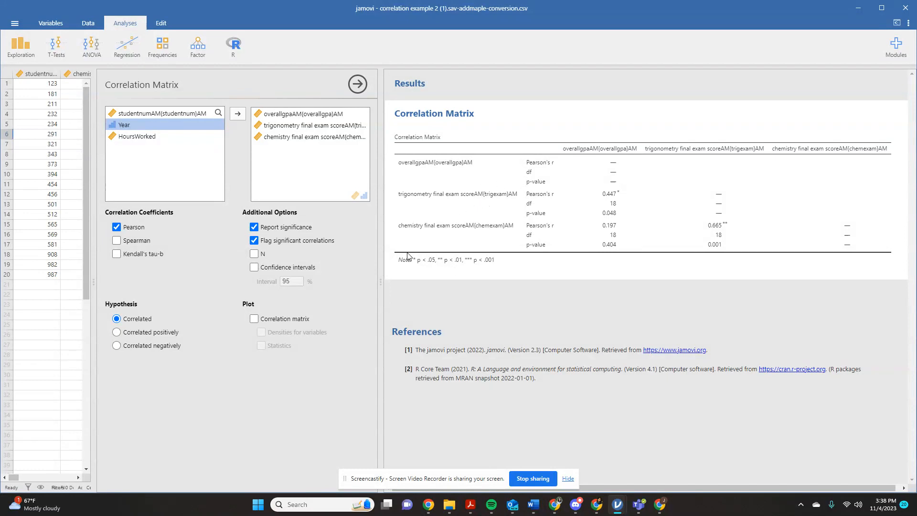
mouse_move(492, 232)
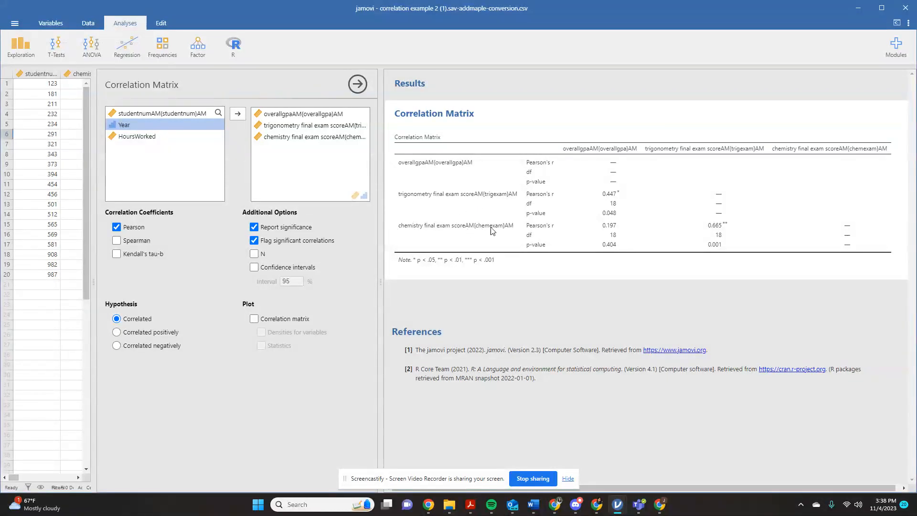
mouse_move(626, 142)
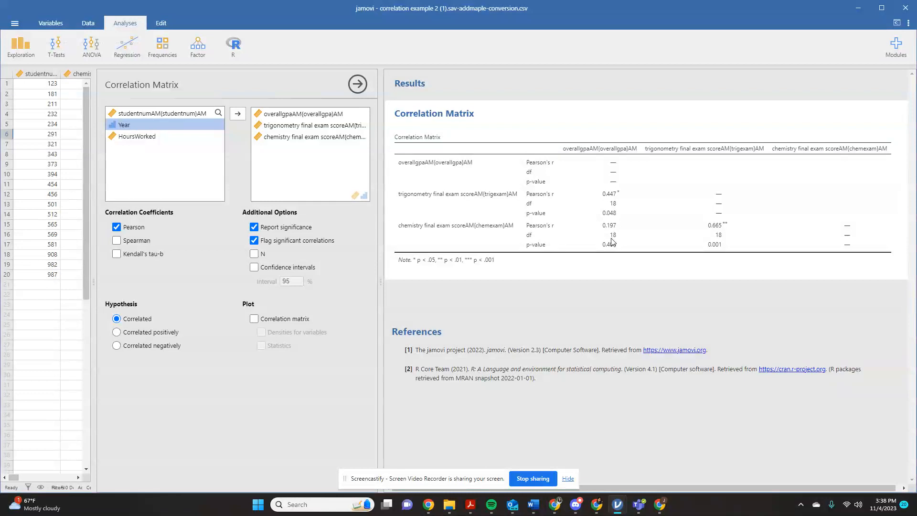
mouse_move(524, 232)
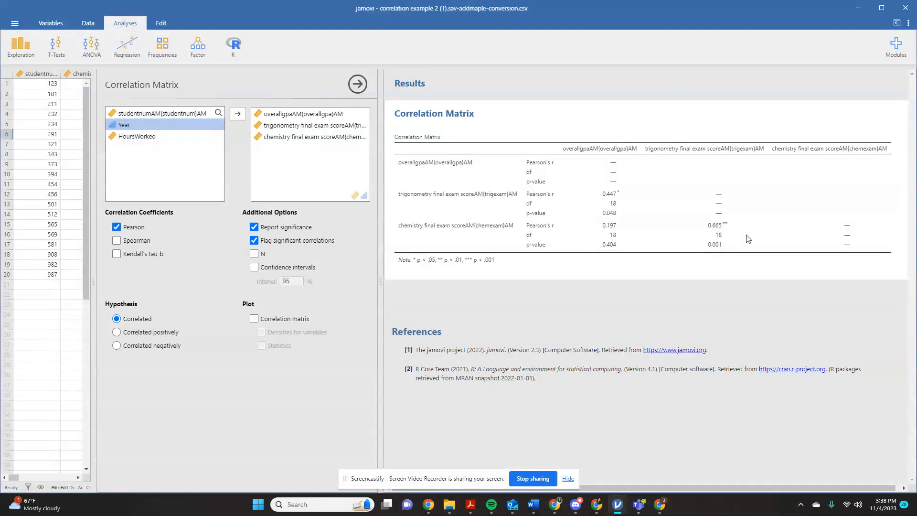
mouse_move(728, 222)
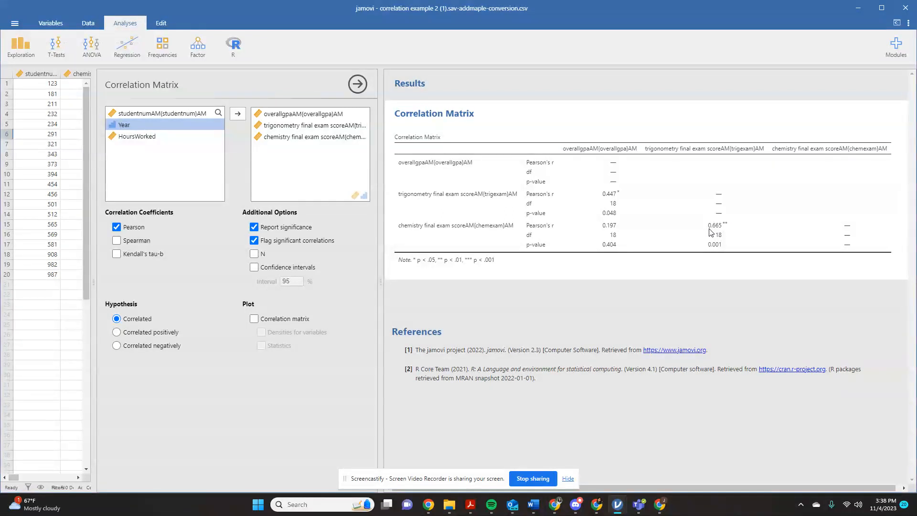
mouse_move(714, 243)
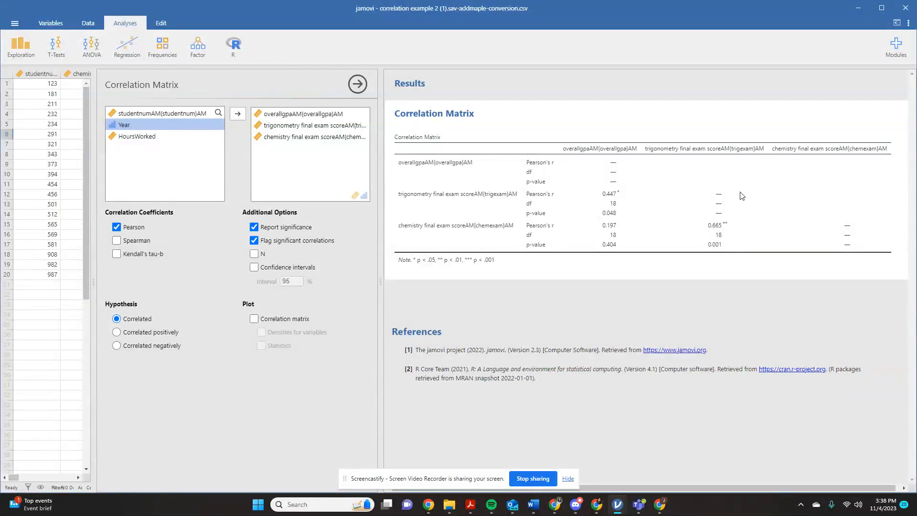
mouse_move(320, 330)
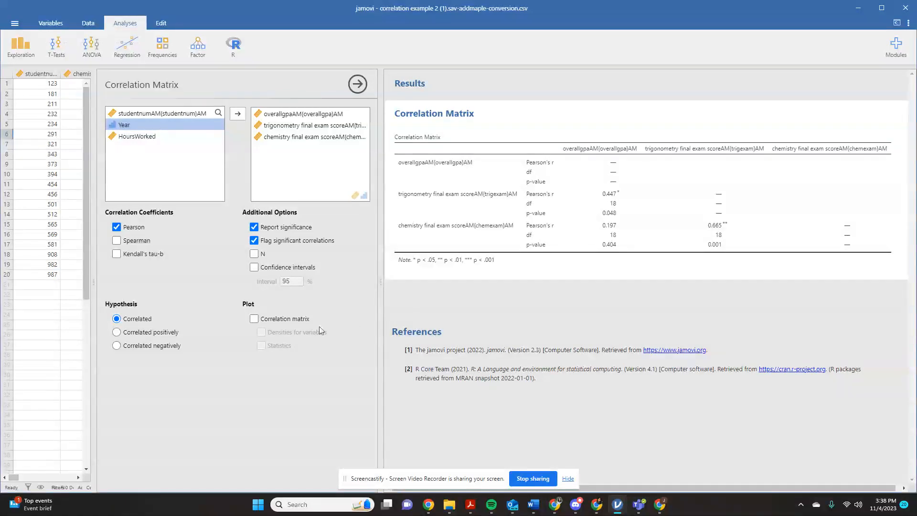
Step: Try a correlation matrix plot without densities or statistics, then switch the plot off
left_click(254, 319)
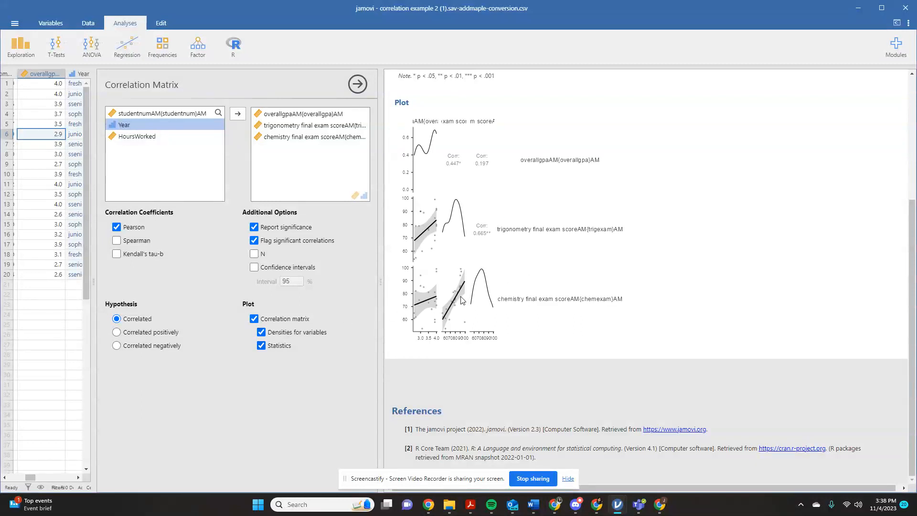
mouse_move(433, 209)
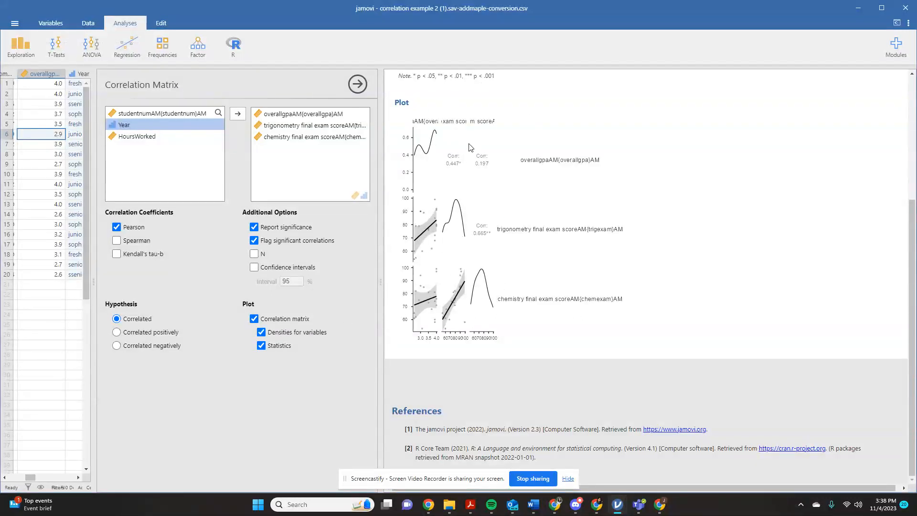
left_click(253, 332)
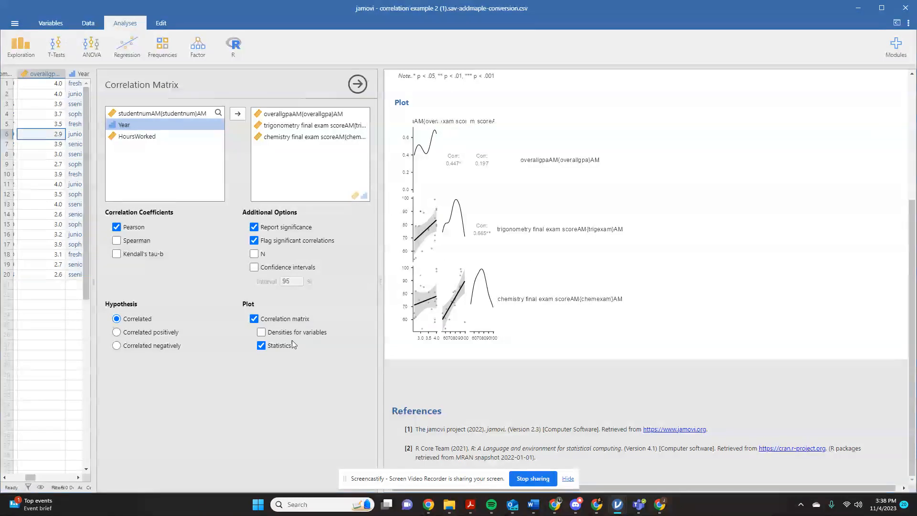
left_click(261, 345)
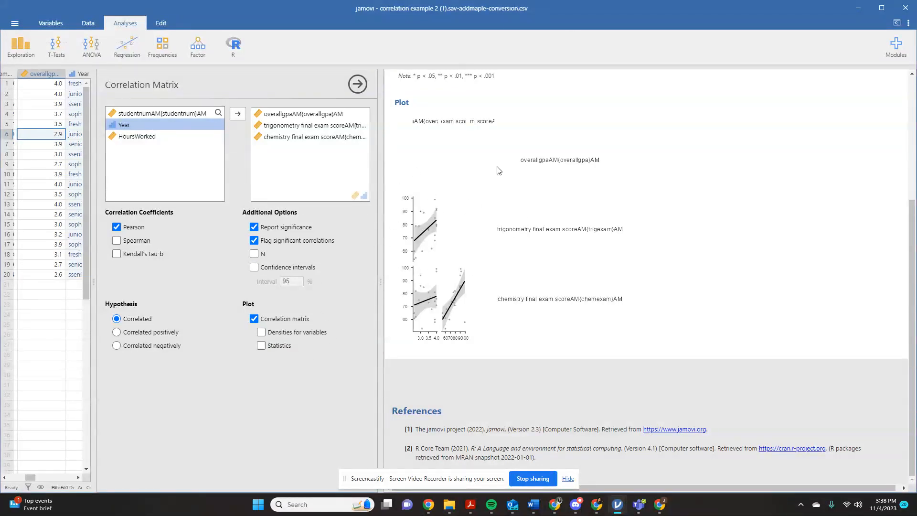
mouse_move(233, 256)
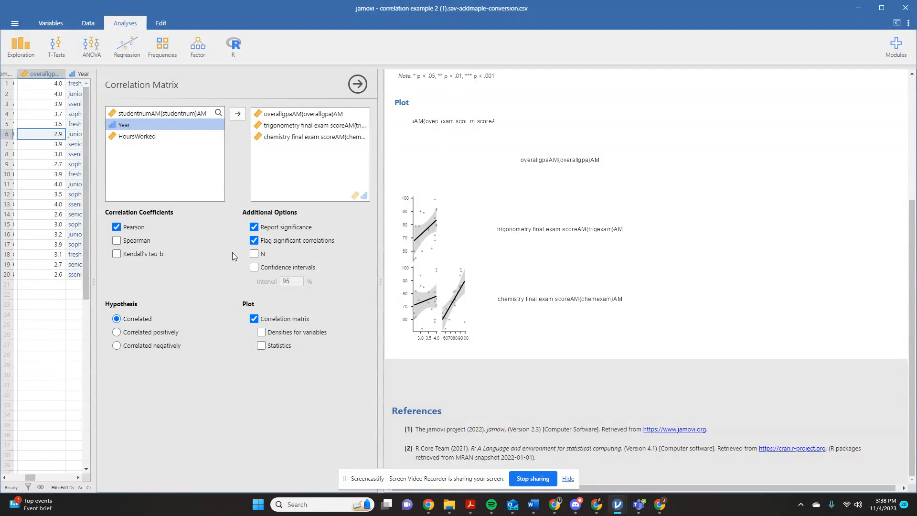
left_click(254, 319)
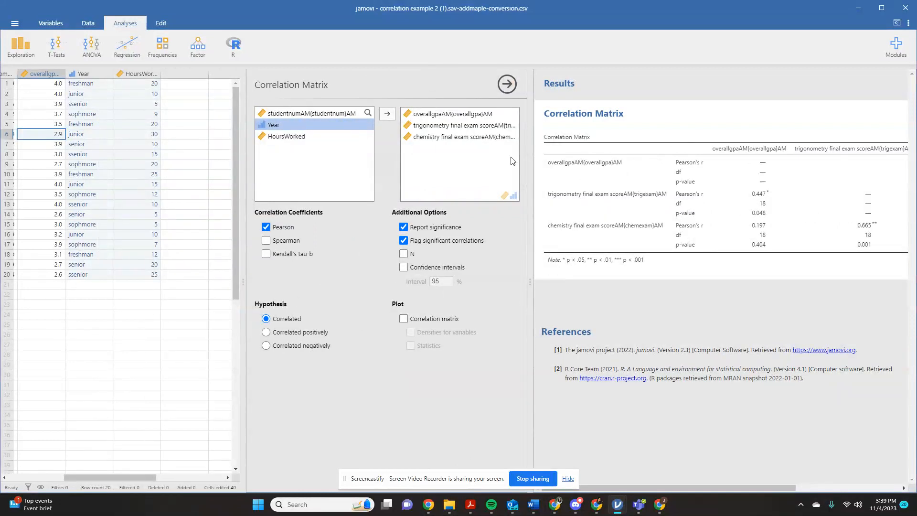
mouse_move(782, 230)
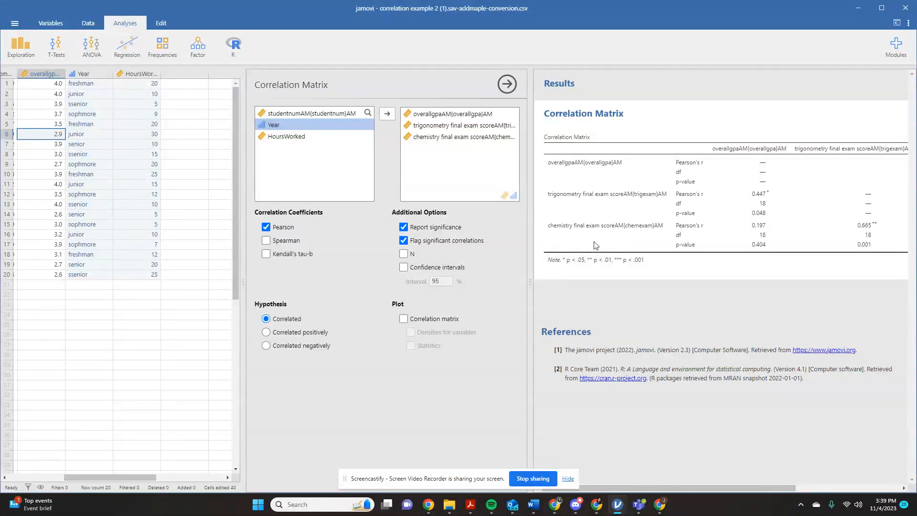
mouse_move(670, 241)
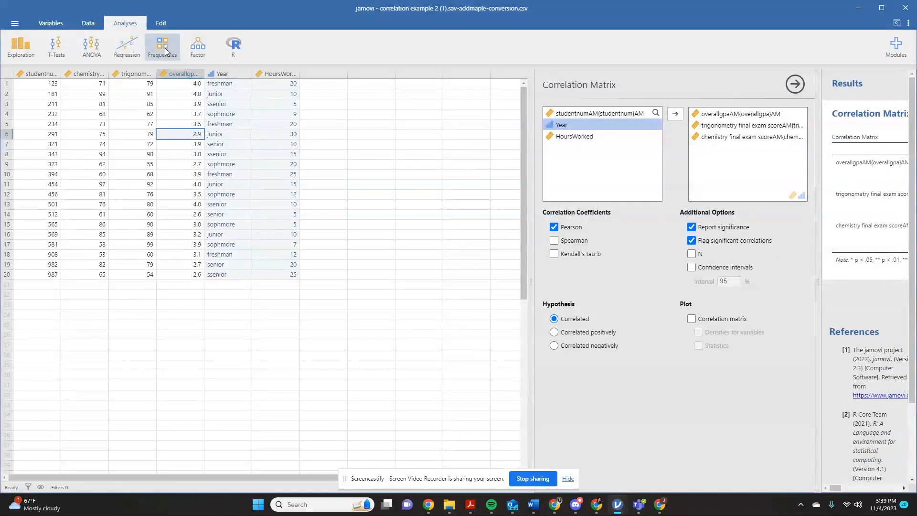
Step: Glance at Frequencies, then start Exploration's Descriptives analysis
left_click(162, 46)
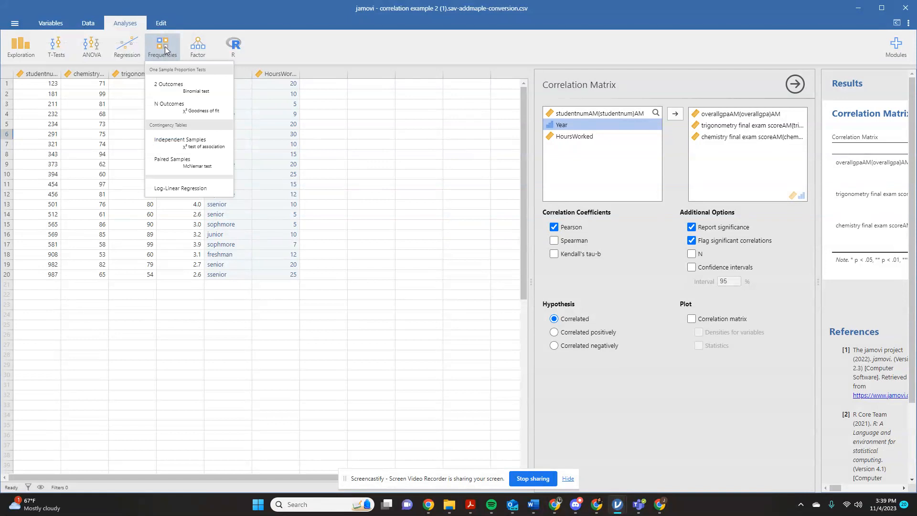
mouse_move(167, 55)
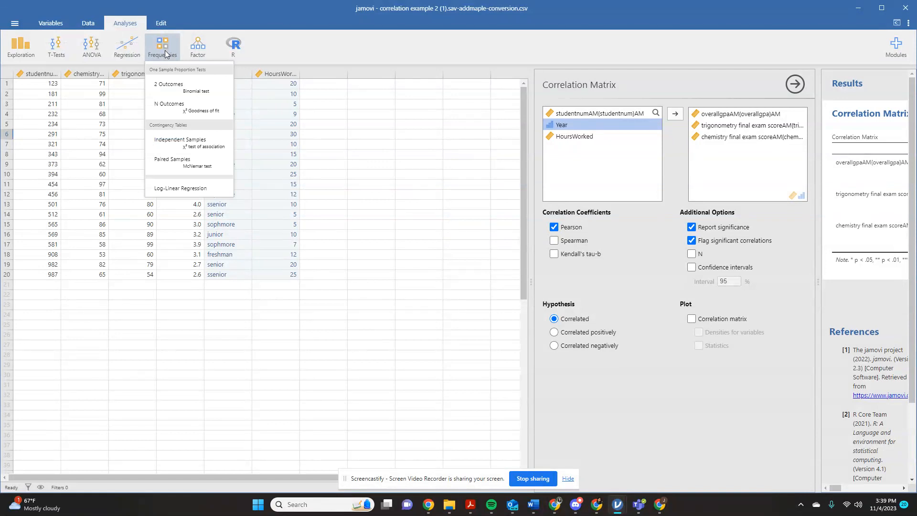
left_click(21, 47)
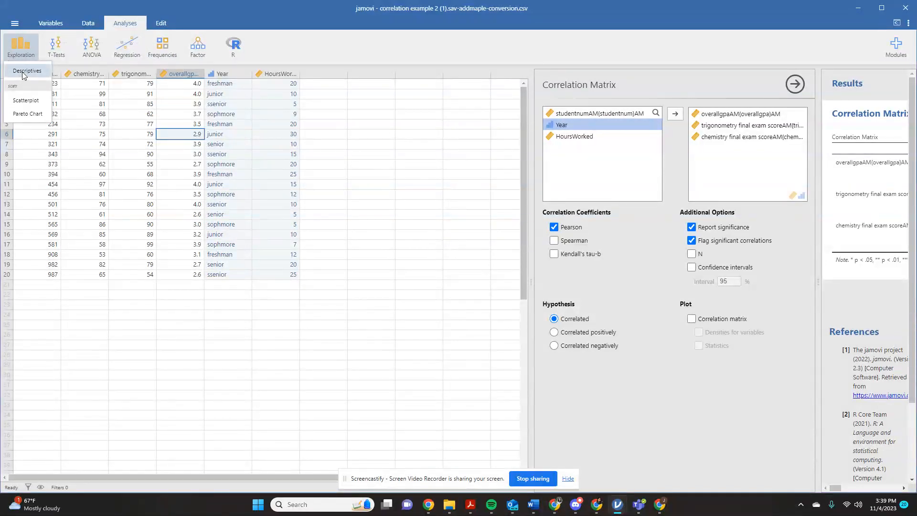
mouse_move(32, 75)
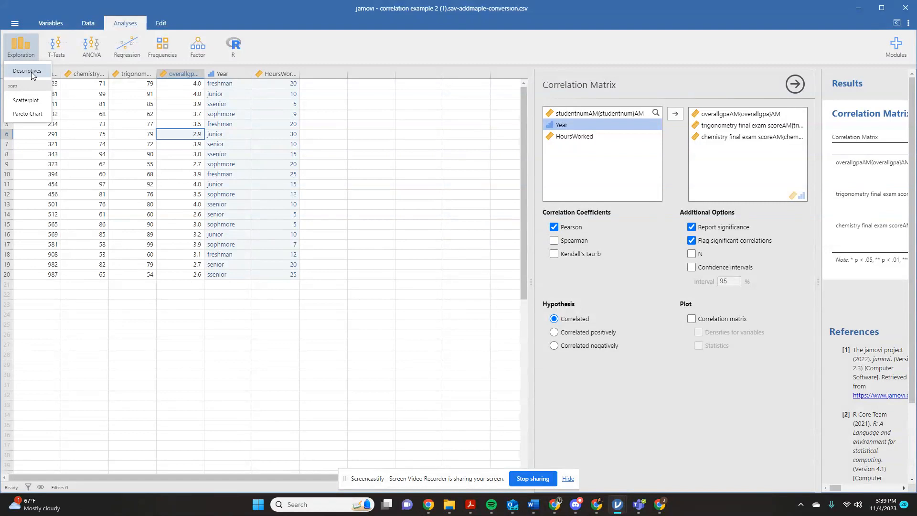
left_click(27, 70)
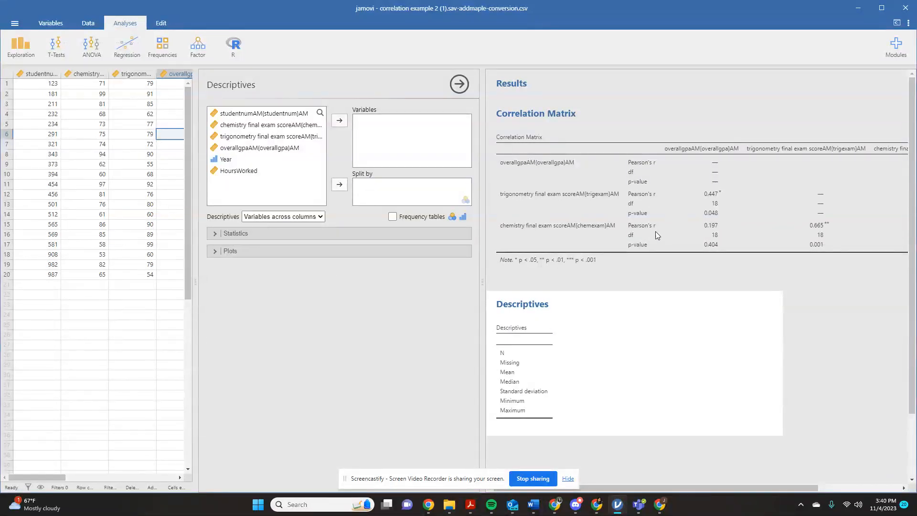
mouse_move(528, 226)
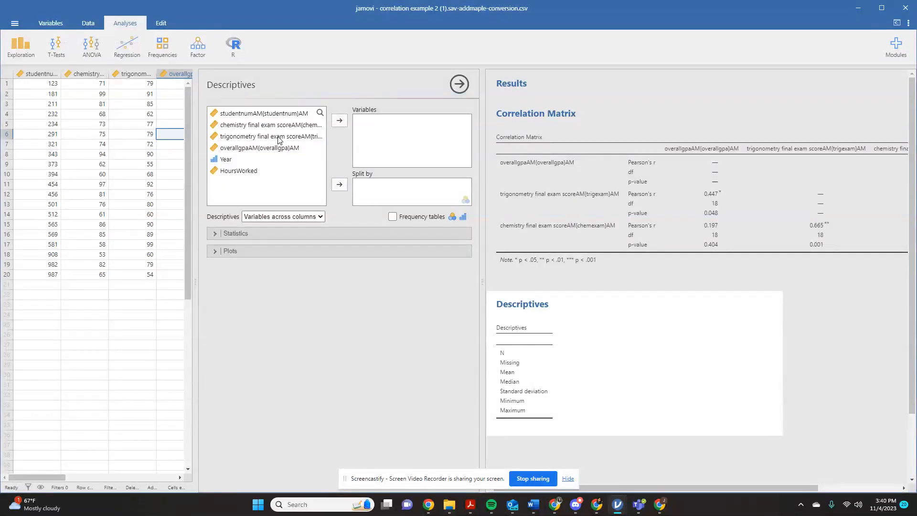
Step: Move the trigonometry and chemistry final exam scores into the Descriptives variables
left_click(269, 135)
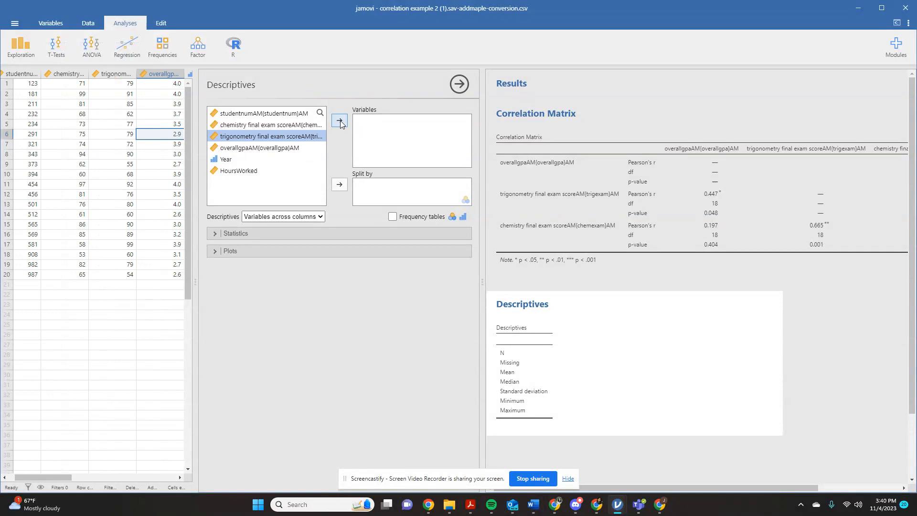
left_click(339, 120)
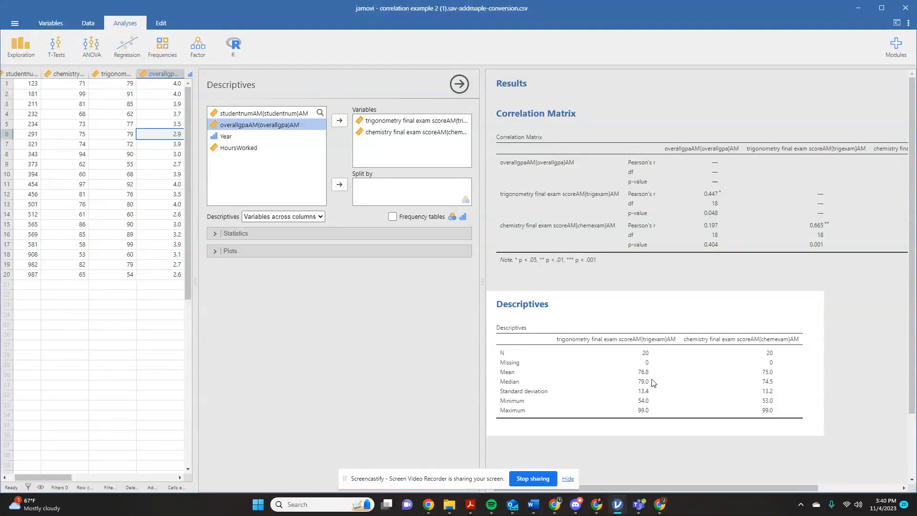
mouse_move(648, 386)
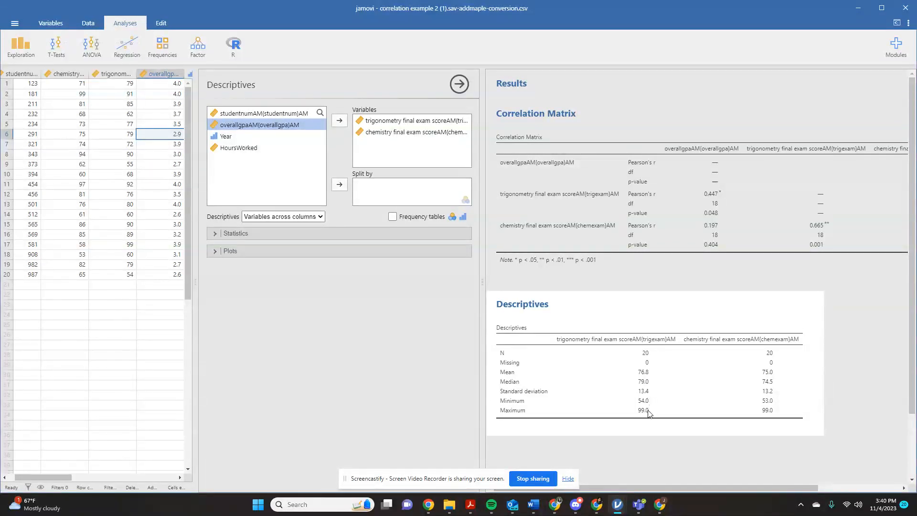
mouse_move(392, 300)
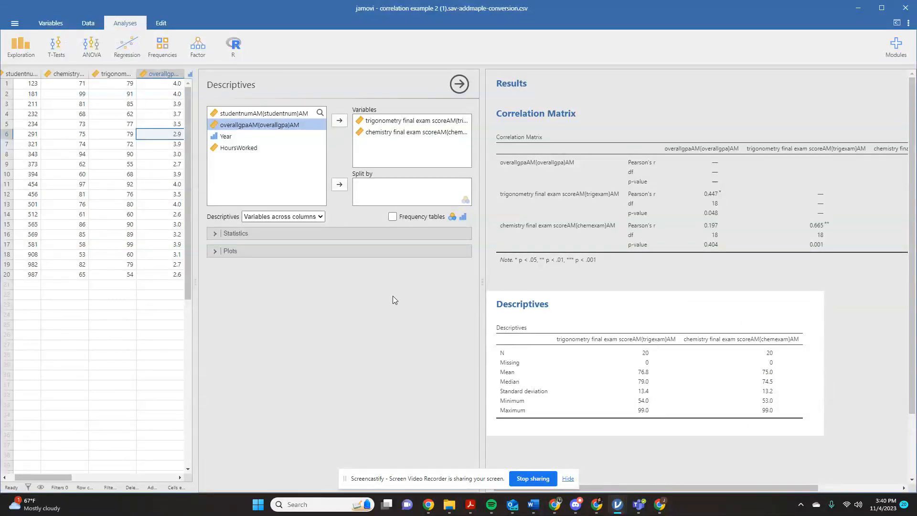
Step: Enable frequency tables, variance and range, and toggle skewness and kurtosis
left_click(232, 233)
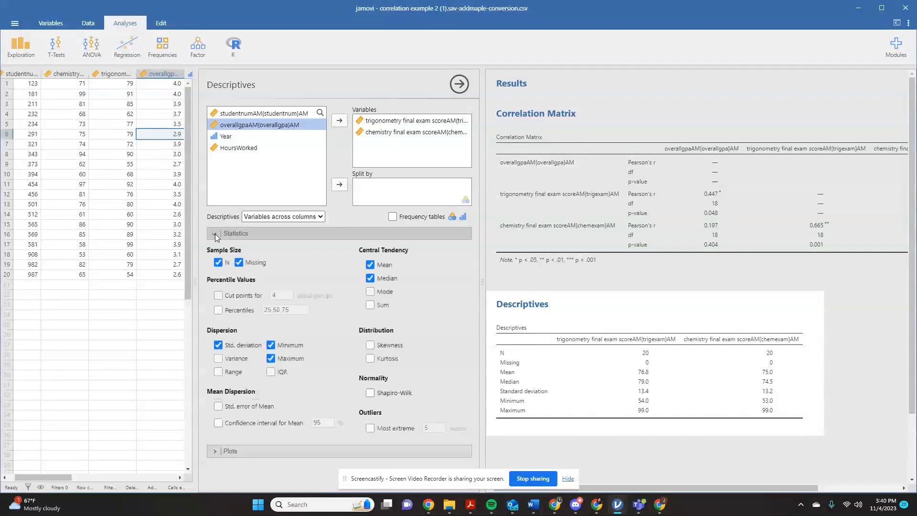
left_click(393, 216)
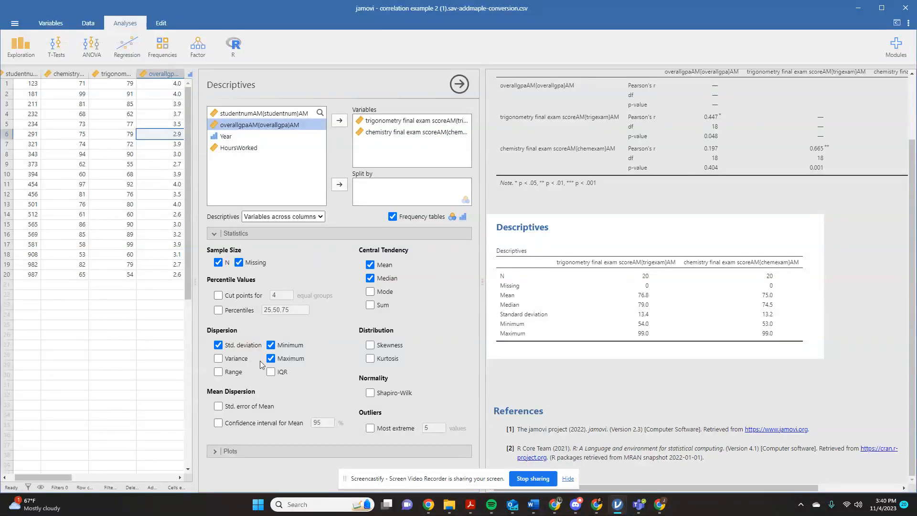
mouse_move(319, 358)
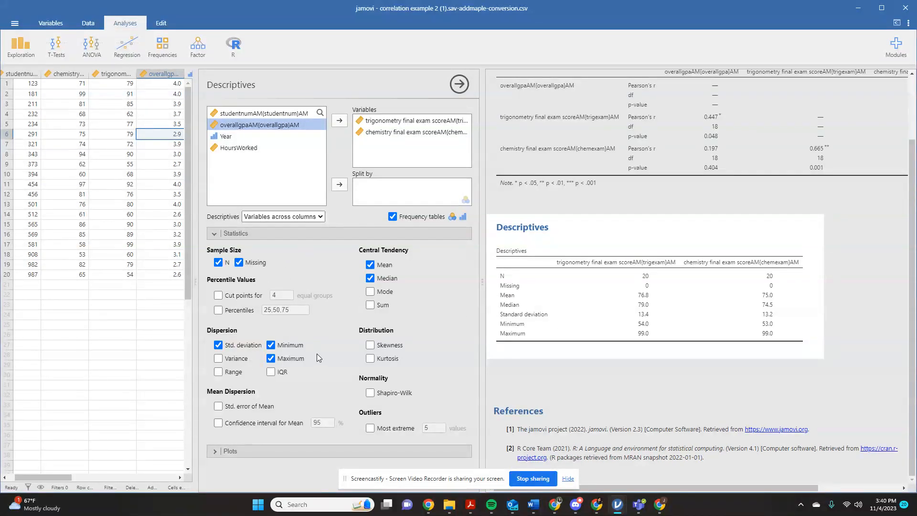
left_click(218, 358)
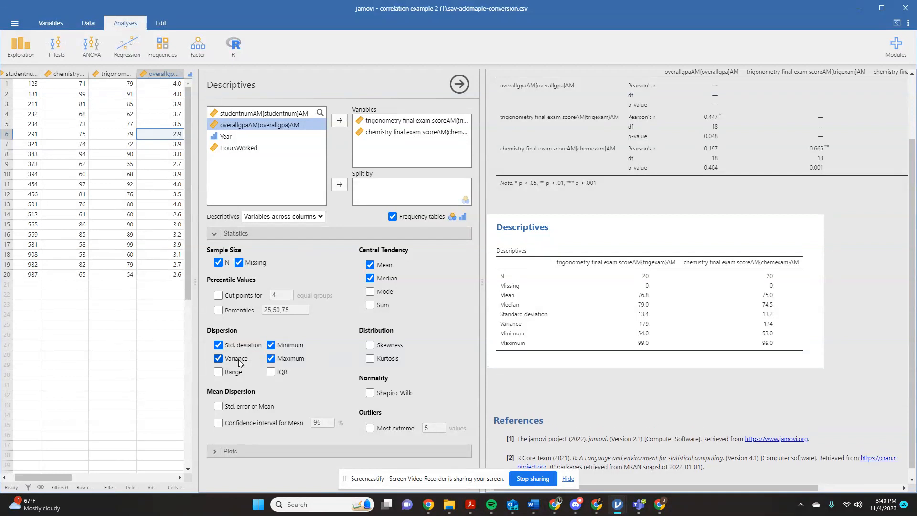
left_click(219, 372)
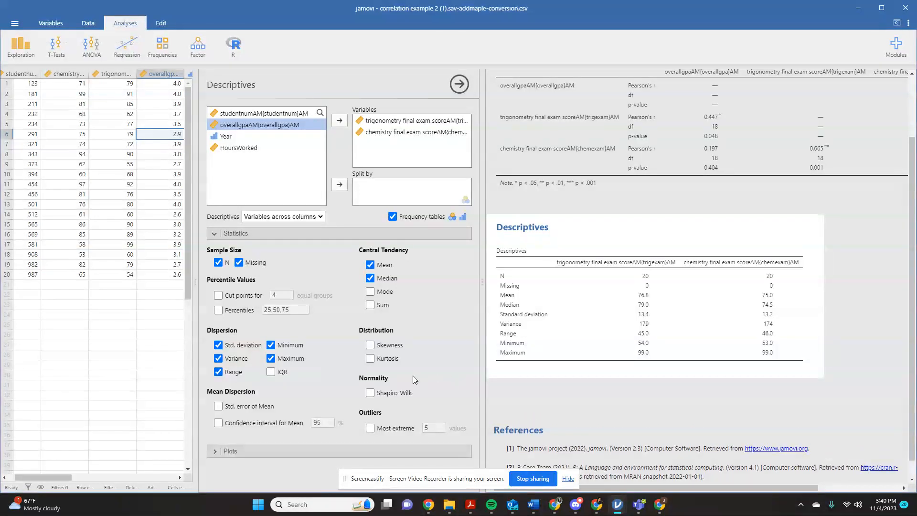
left_click(370, 345)
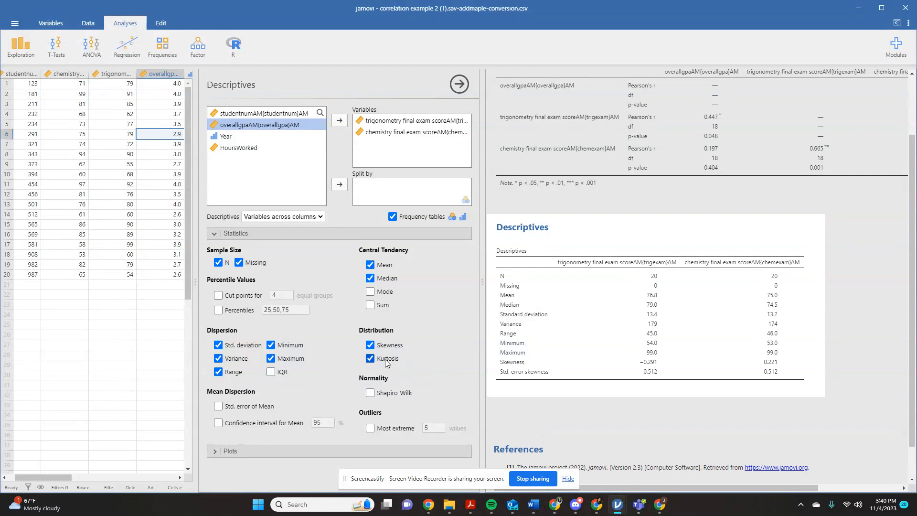
left_click(371, 345)
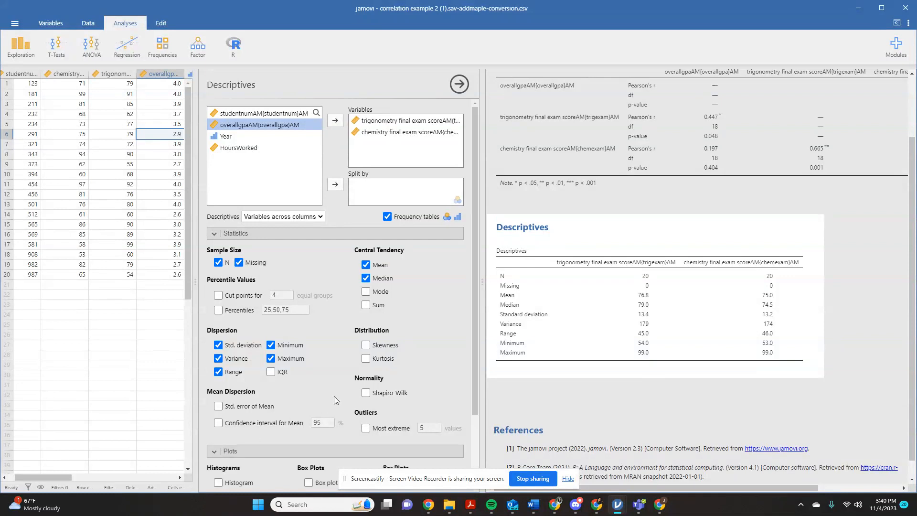
scroll("down", 3)
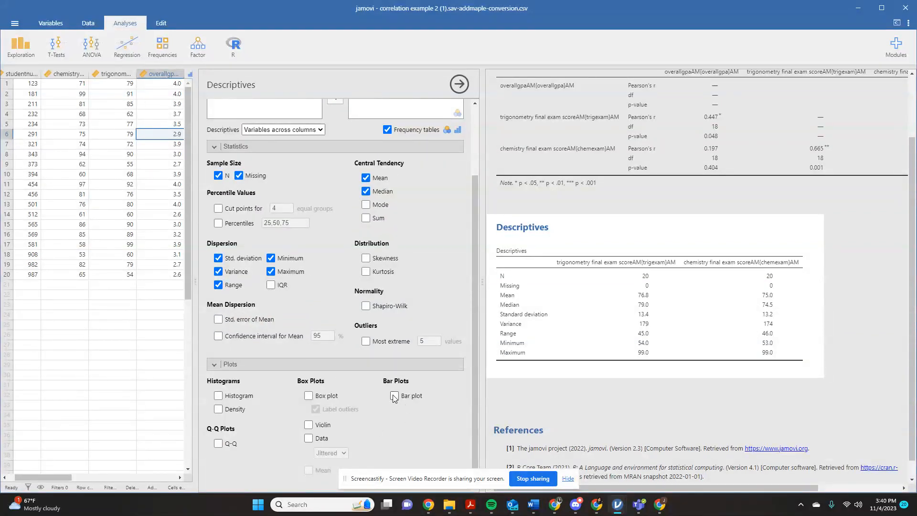
left_click(395, 395)
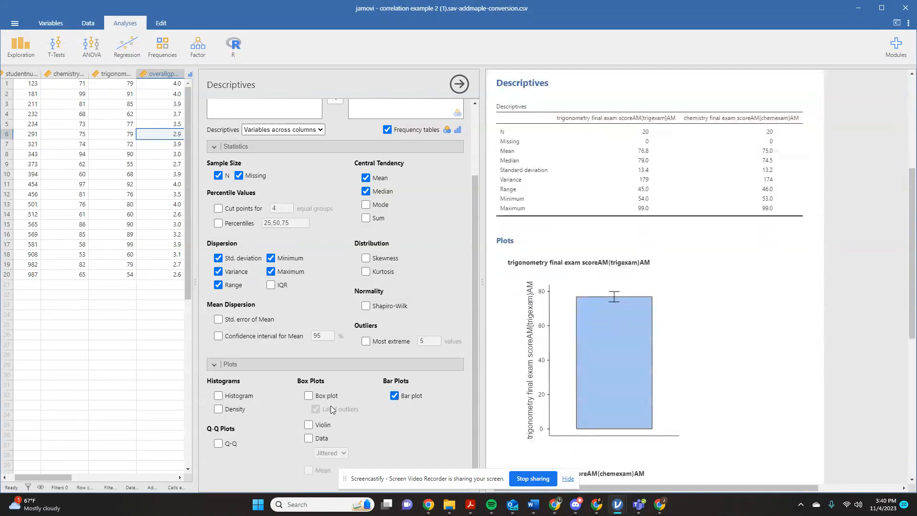
left_click(219, 396)
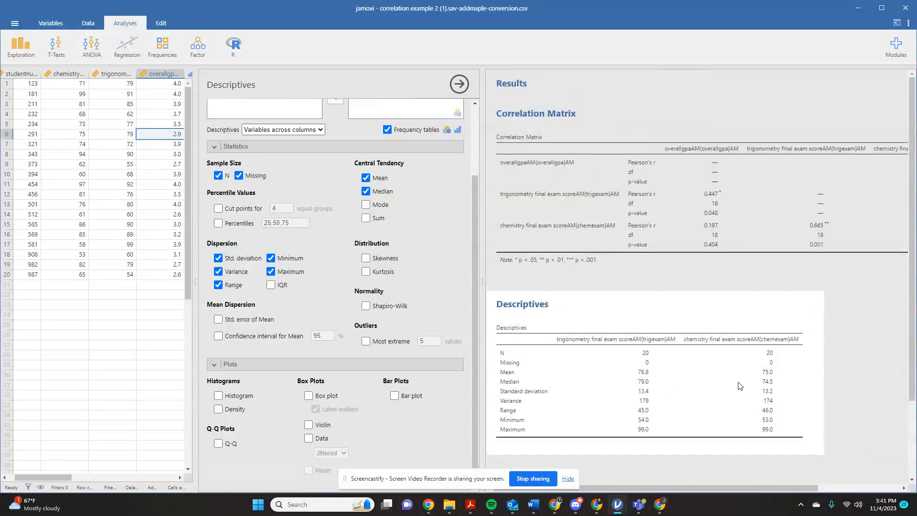
mouse_move(594, 297)
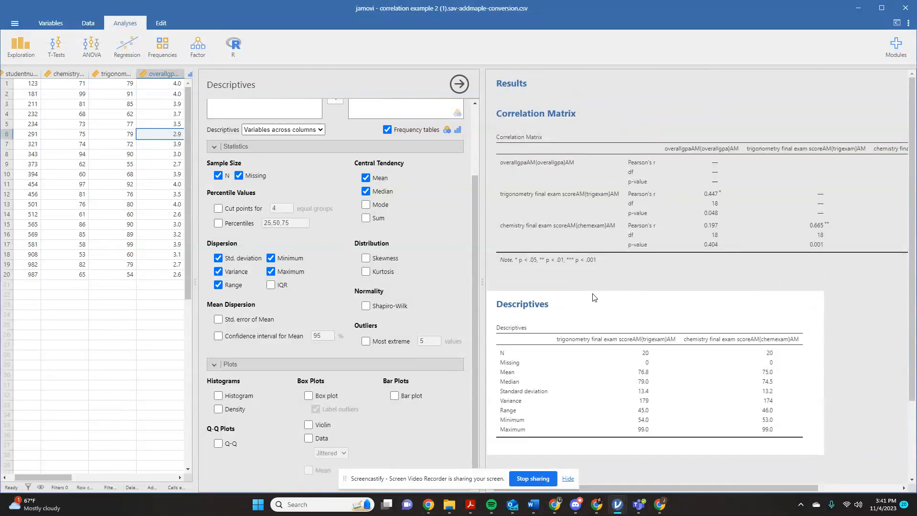